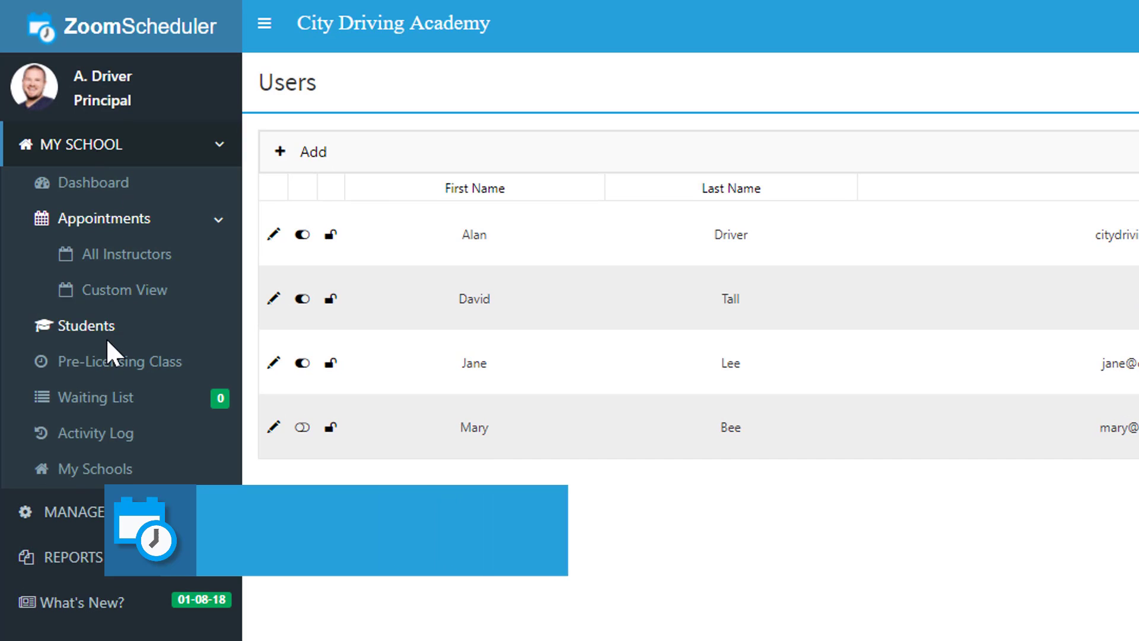
# Show the school's Students list, currently holding only Sample, Sally.
pyautogui.click(85, 325)
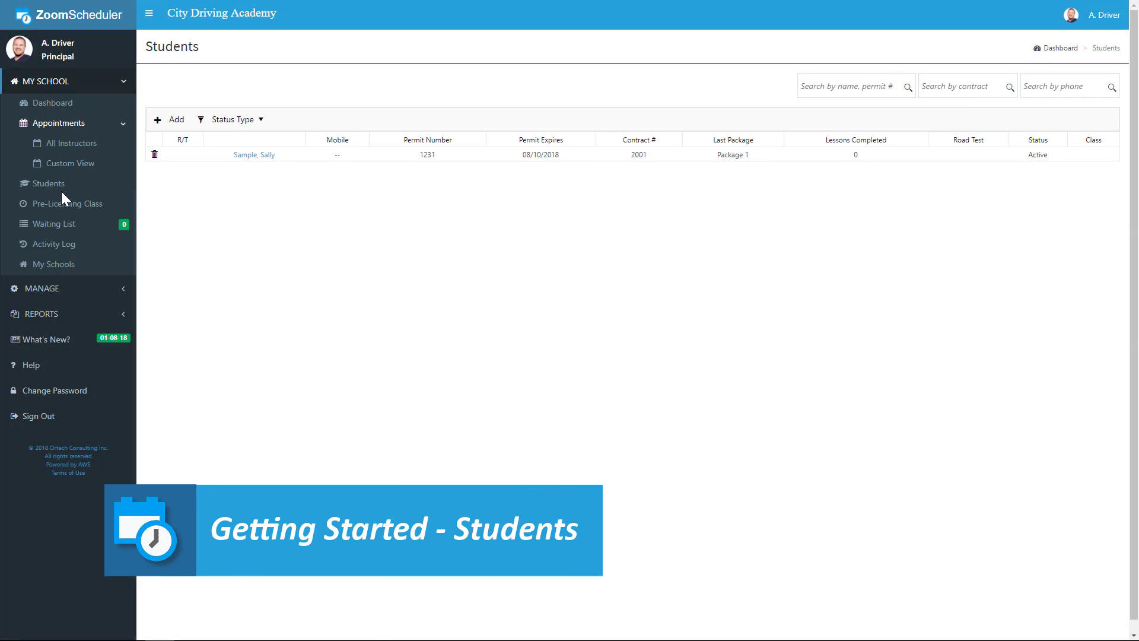
pyautogui.moveTo(297, 204)
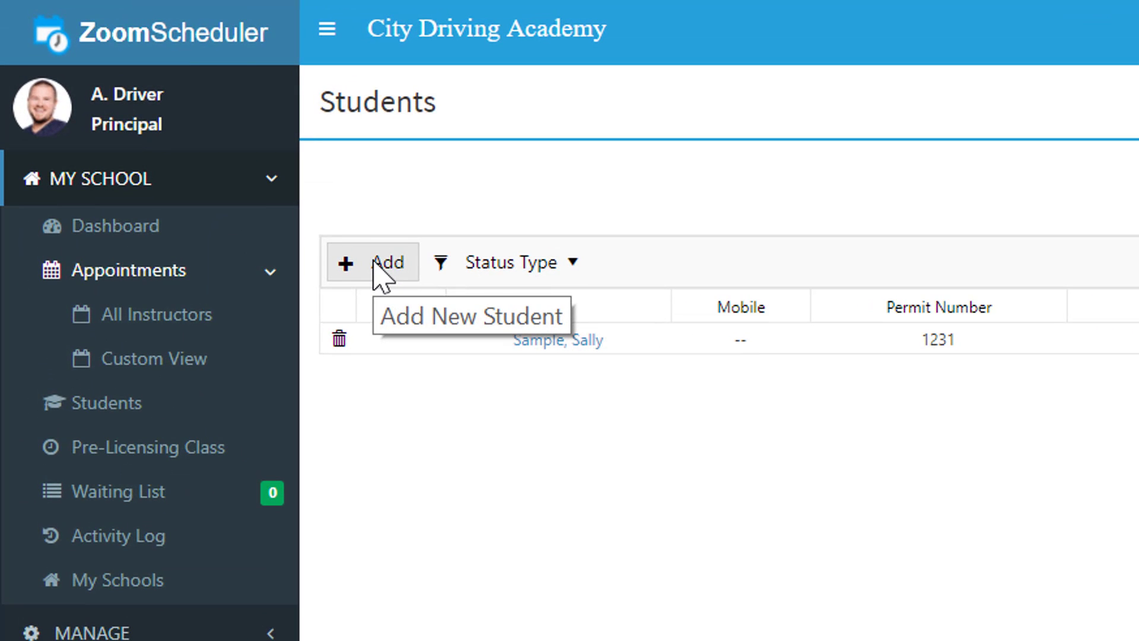
# Add student Motorist, Michael with permit 1234, birth date 1/15/1998, address 123 north road, zip 33333, and save.
pyautogui.click(372, 262)
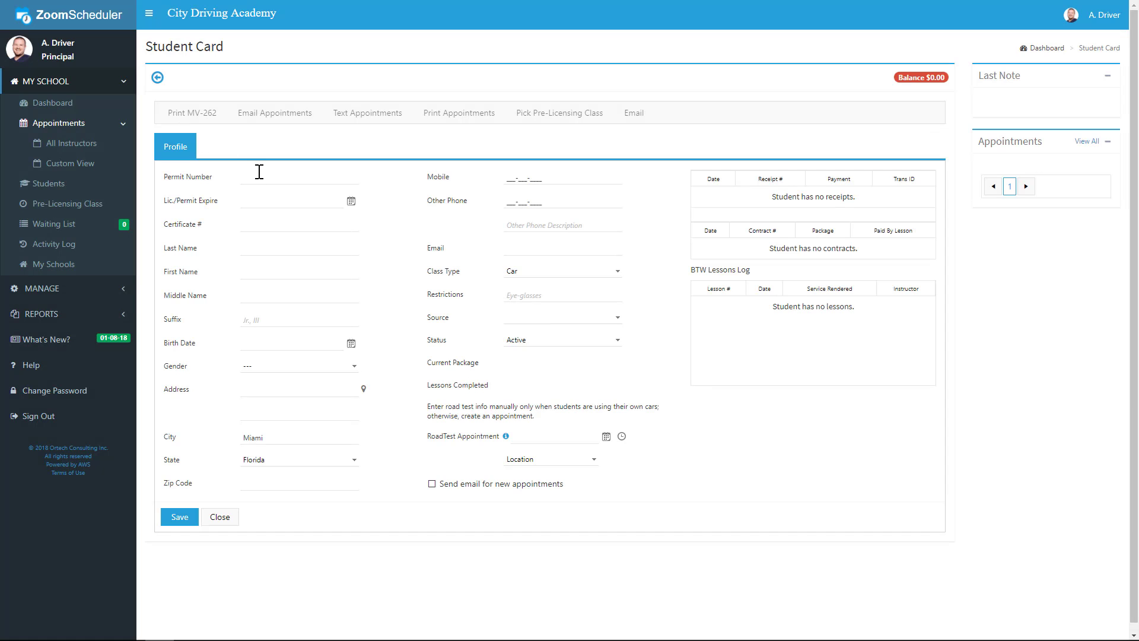
pyautogui.click(147, 11)
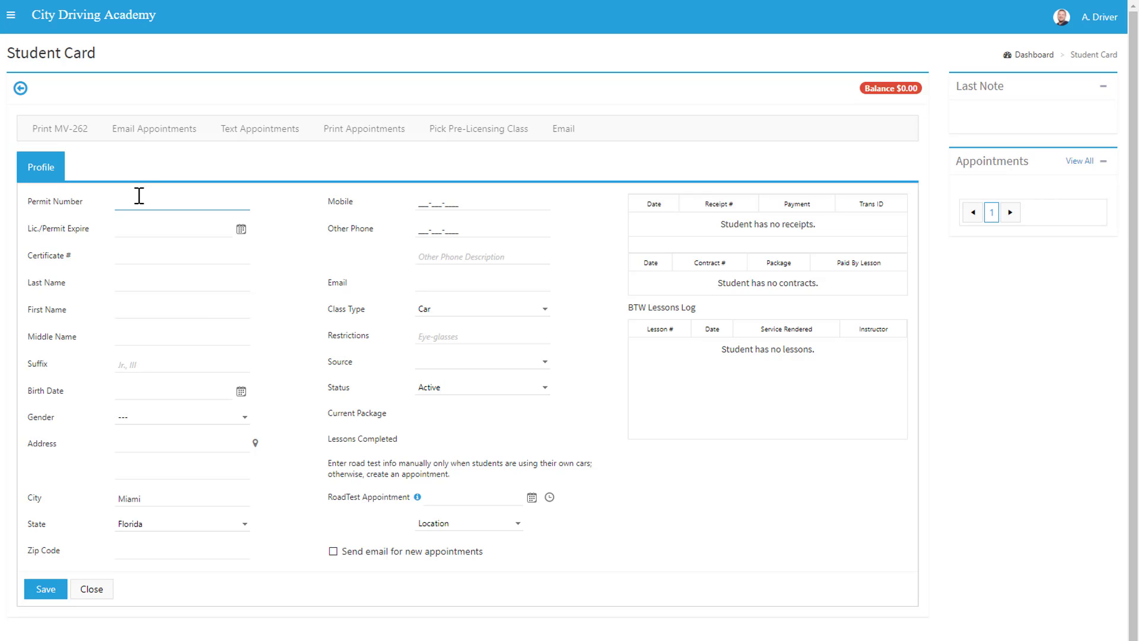
pyautogui.moveTo(140, 196)
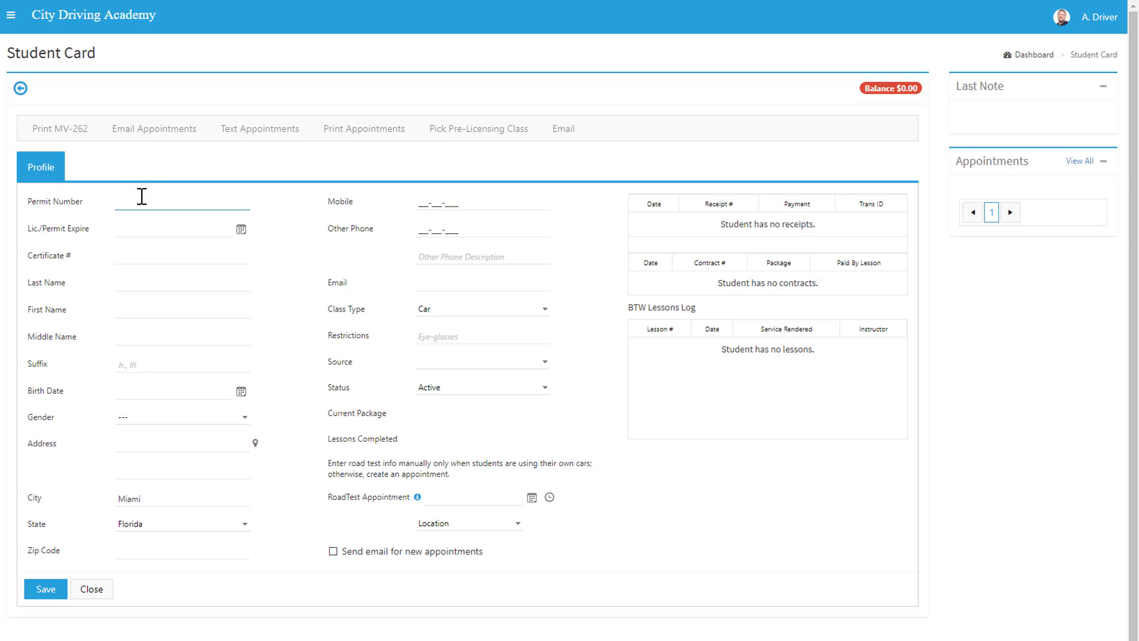
pyautogui.click(240, 228)
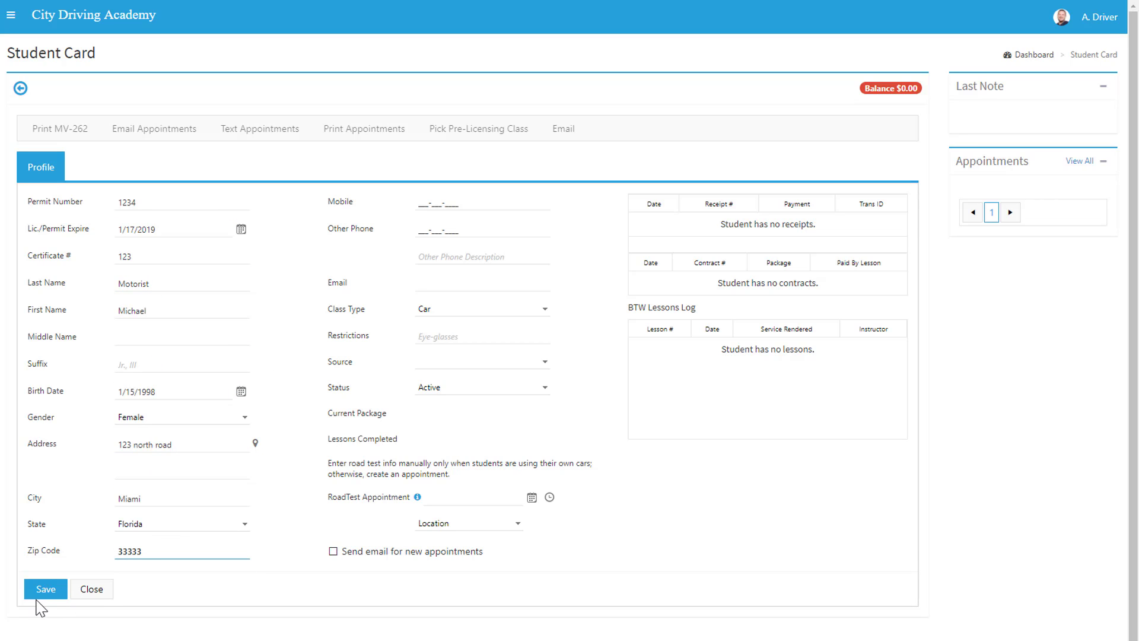
pyautogui.click(42, 588)
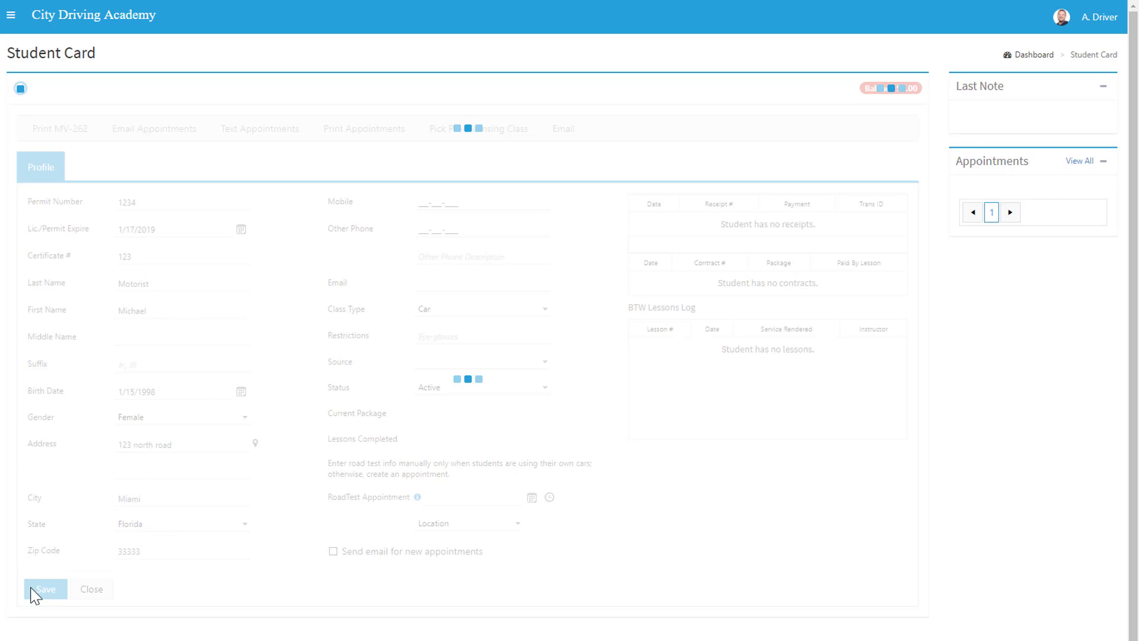
pyautogui.click(46, 589)
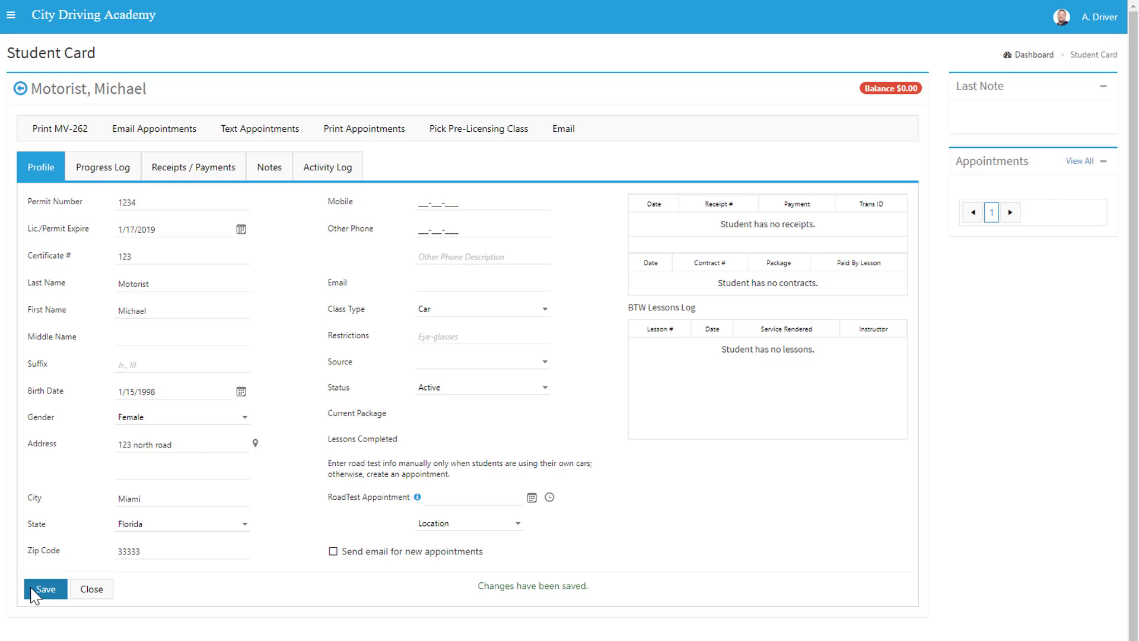
pyautogui.click(438, 203)
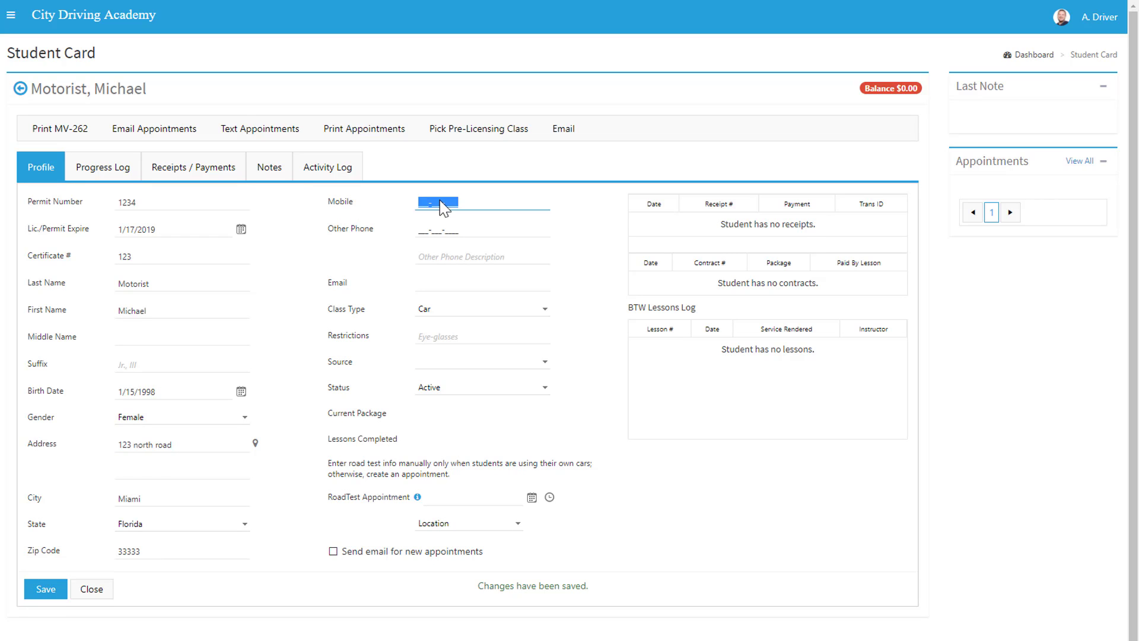
pyautogui.write('555-555-5555')
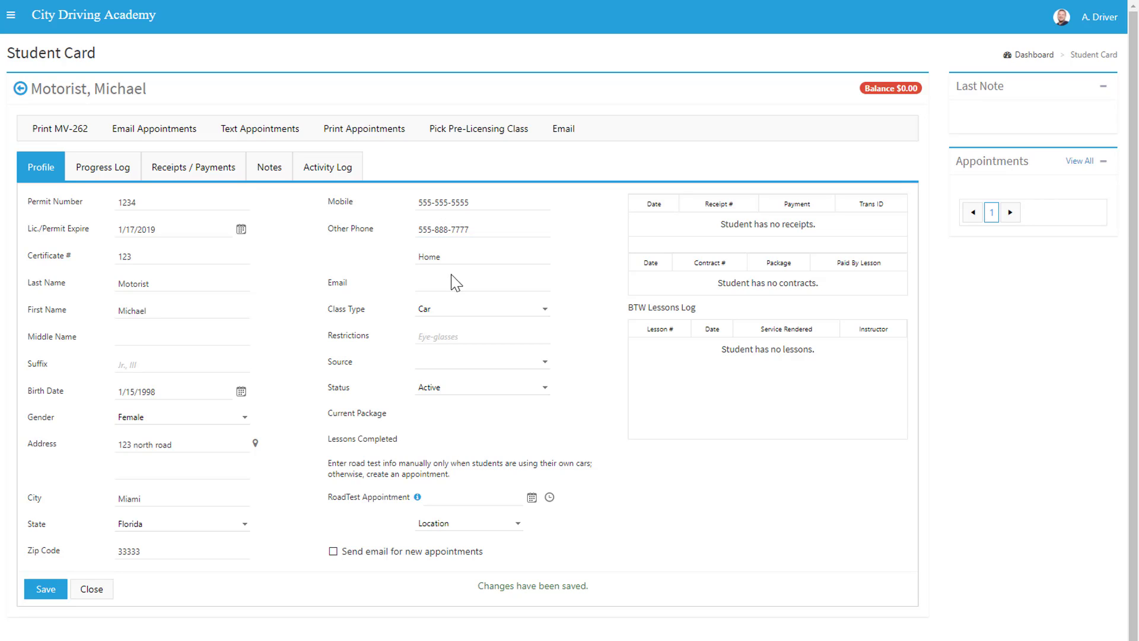
pyautogui.click(482, 283)
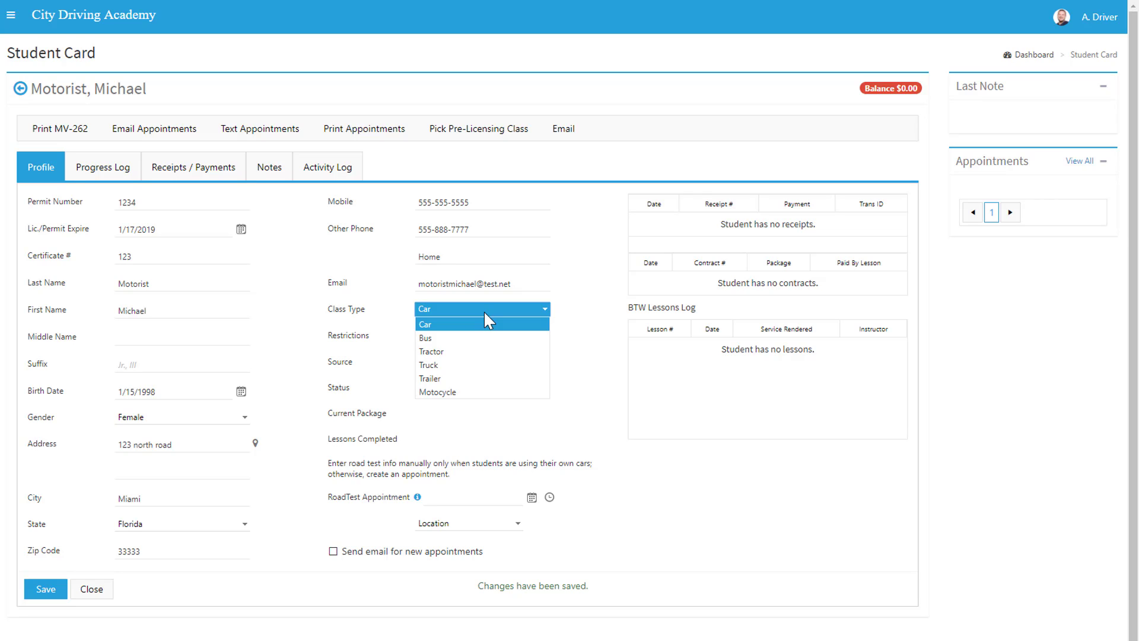
# Keep class type Car, set restrictions to eye-glasses, source Former Student, status Active.
pyautogui.click(426, 324)
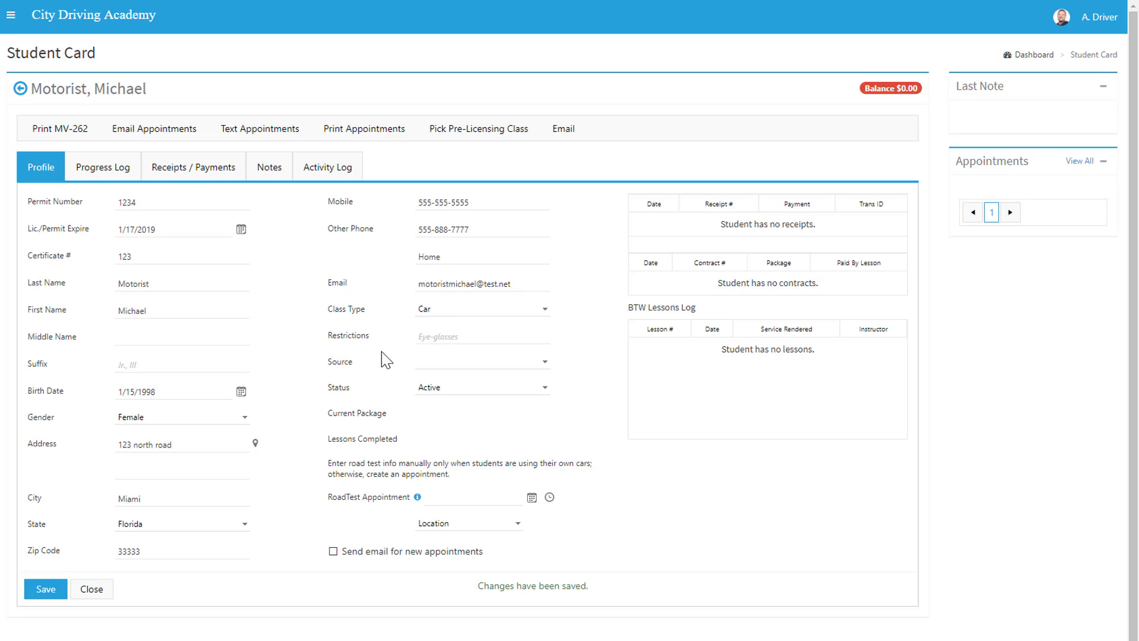
pyautogui.click(482, 336)
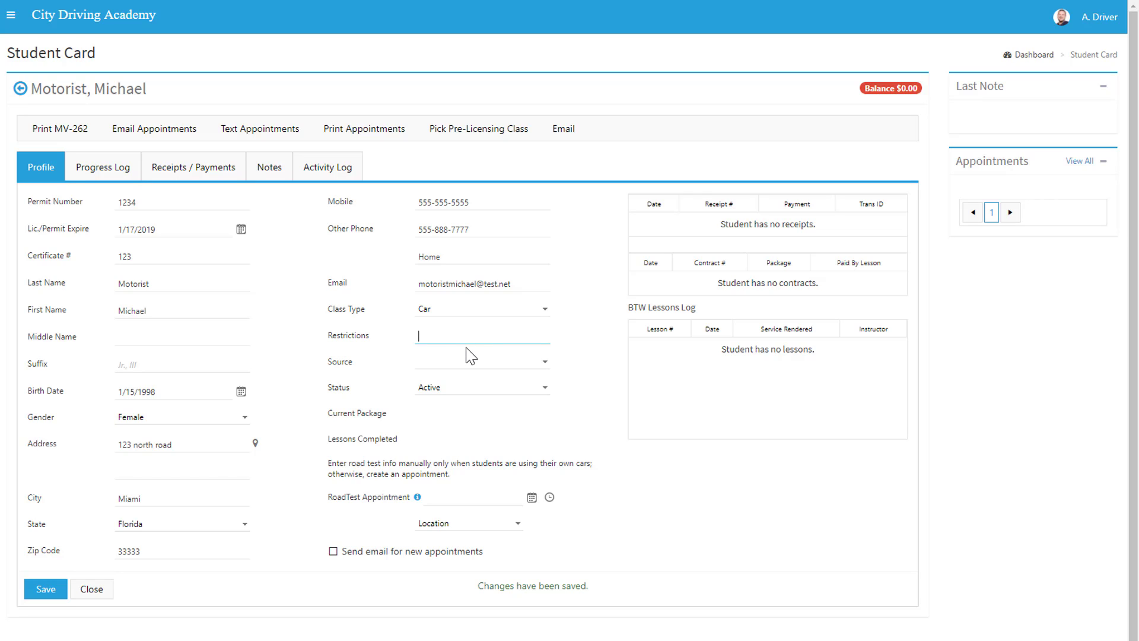
pyautogui.write('eye-')
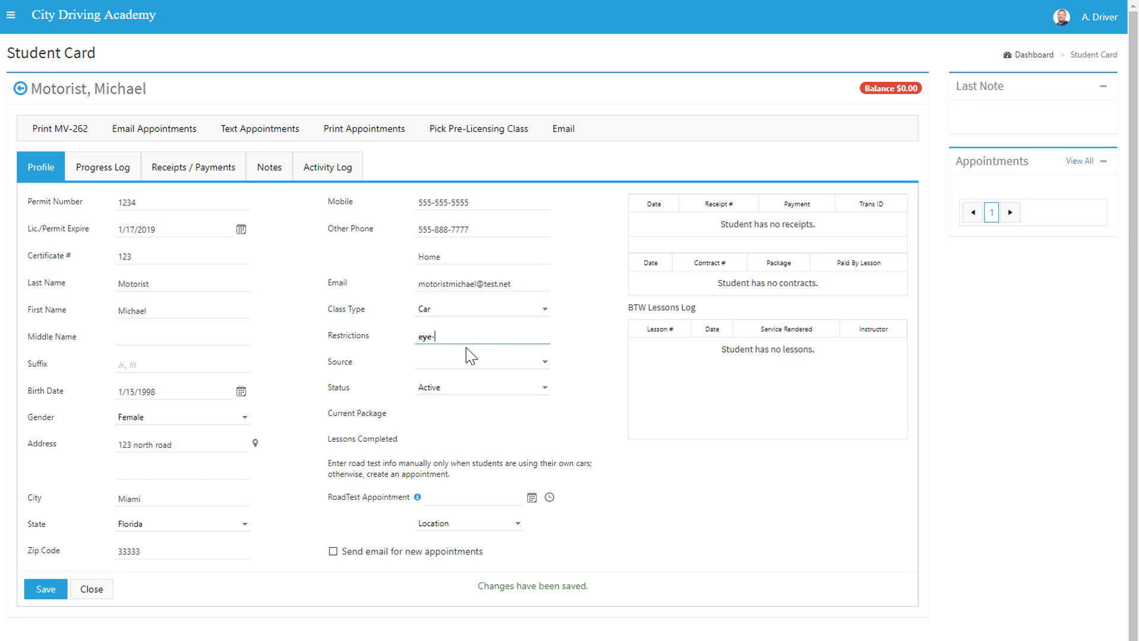
pyautogui.write('glasses')
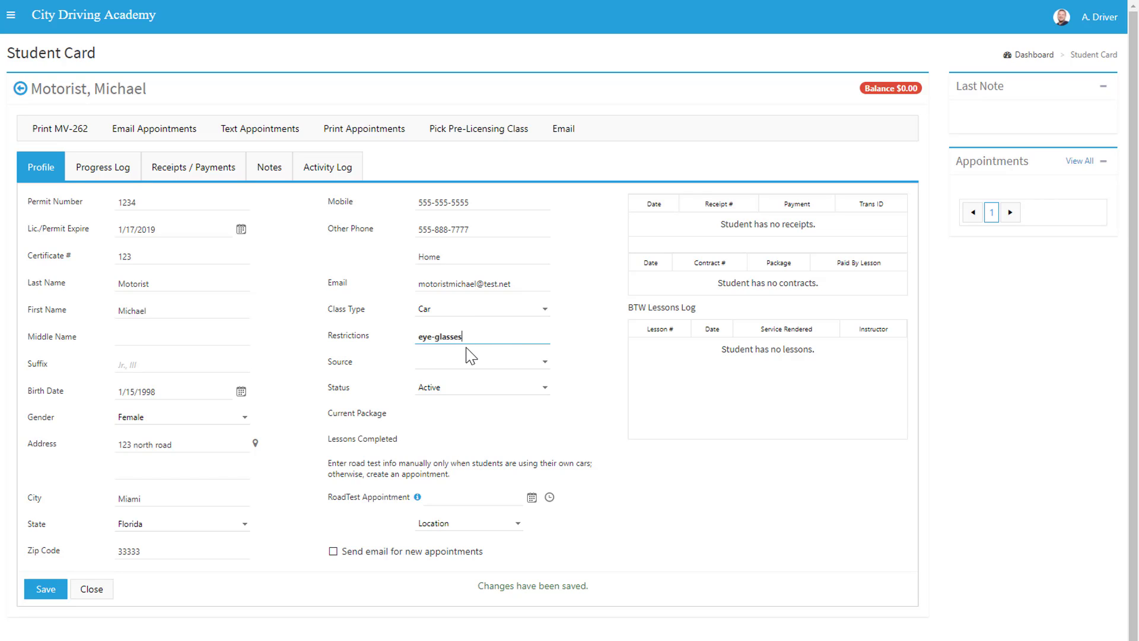
pyautogui.click(481, 361)
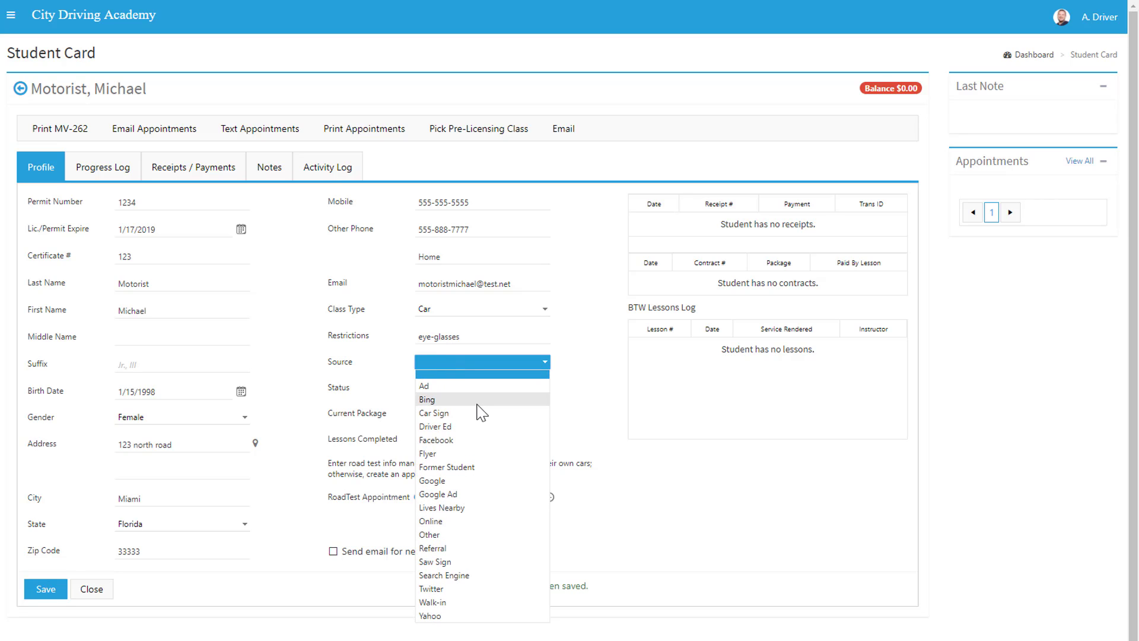
pyautogui.moveTo(472, 607)
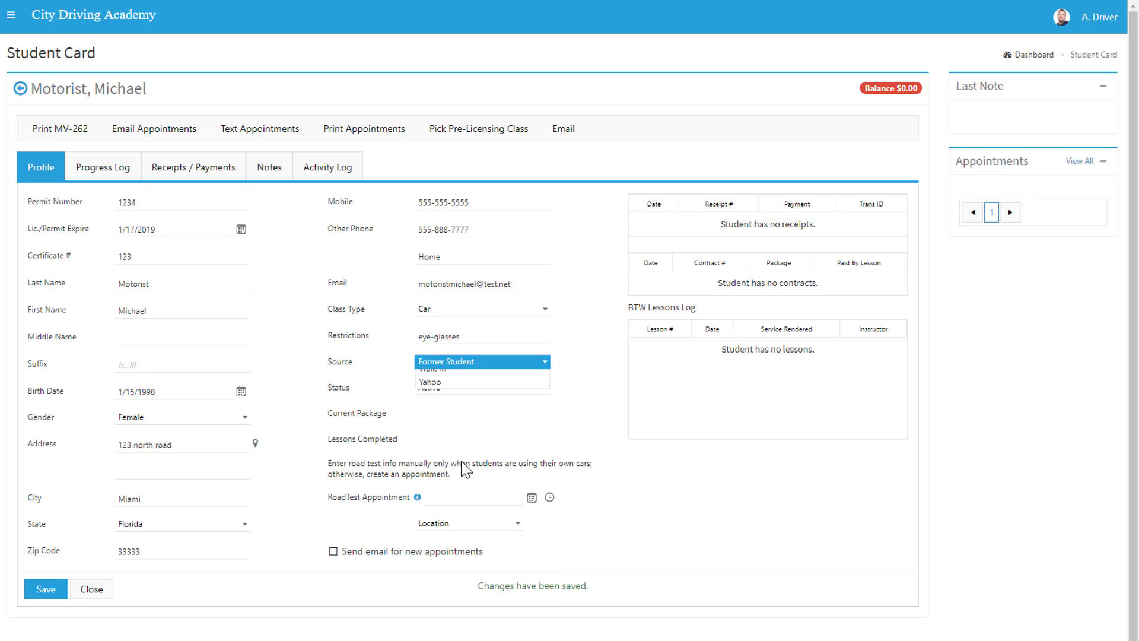
pyautogui.click(481, 387)
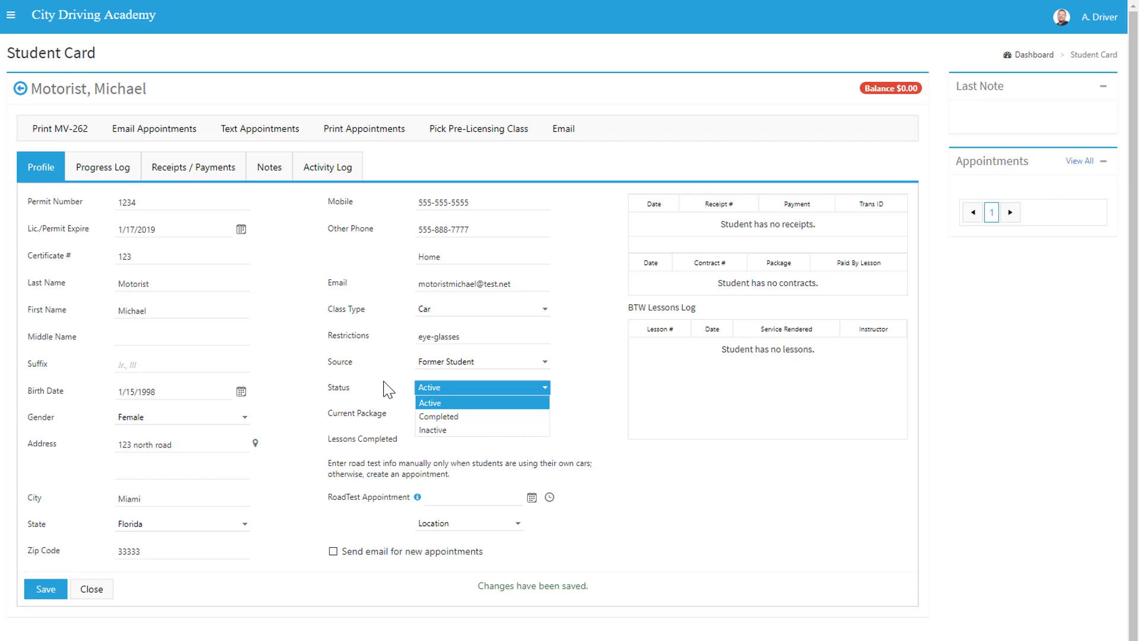
pyautogui.moveTo(375, 401)
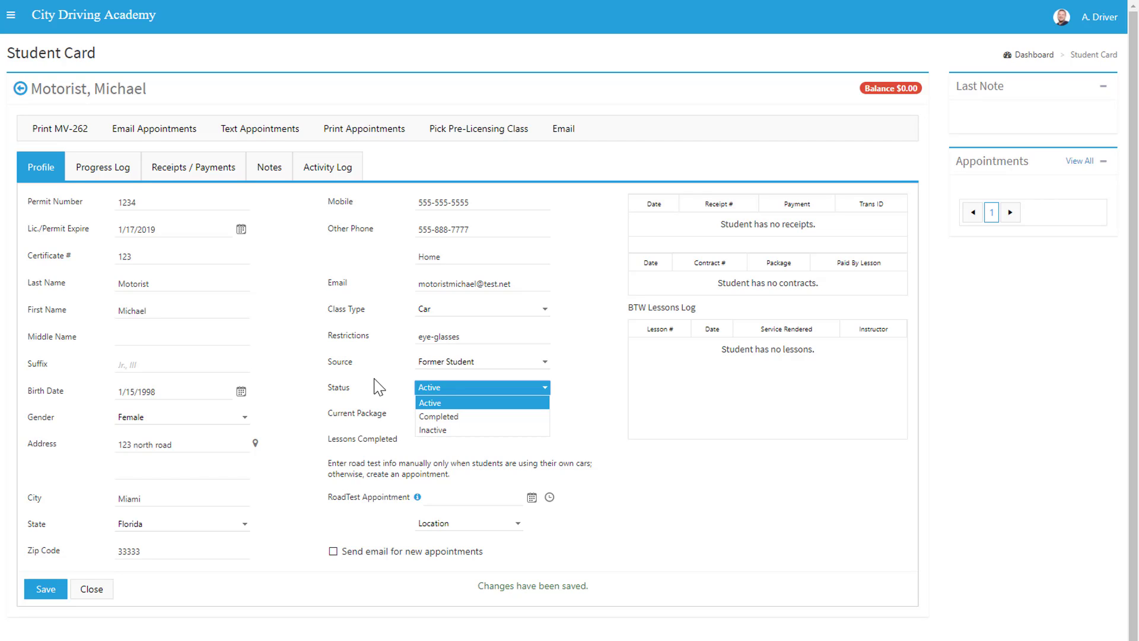
pyautogui.click(429, 404)
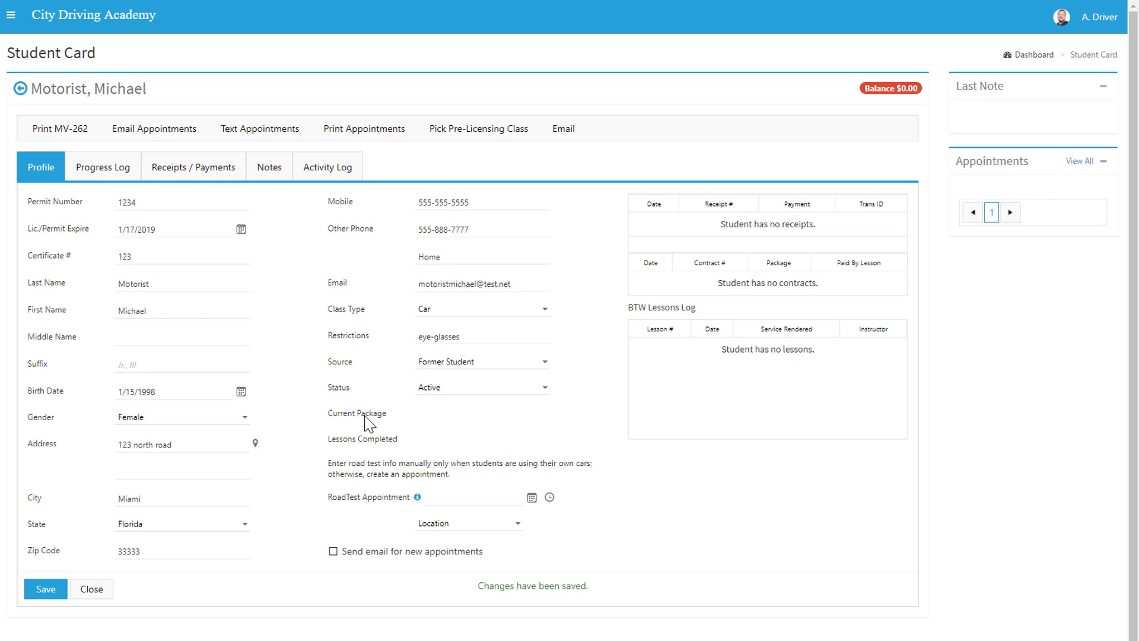
pyautogui.moveTo(429, 475)
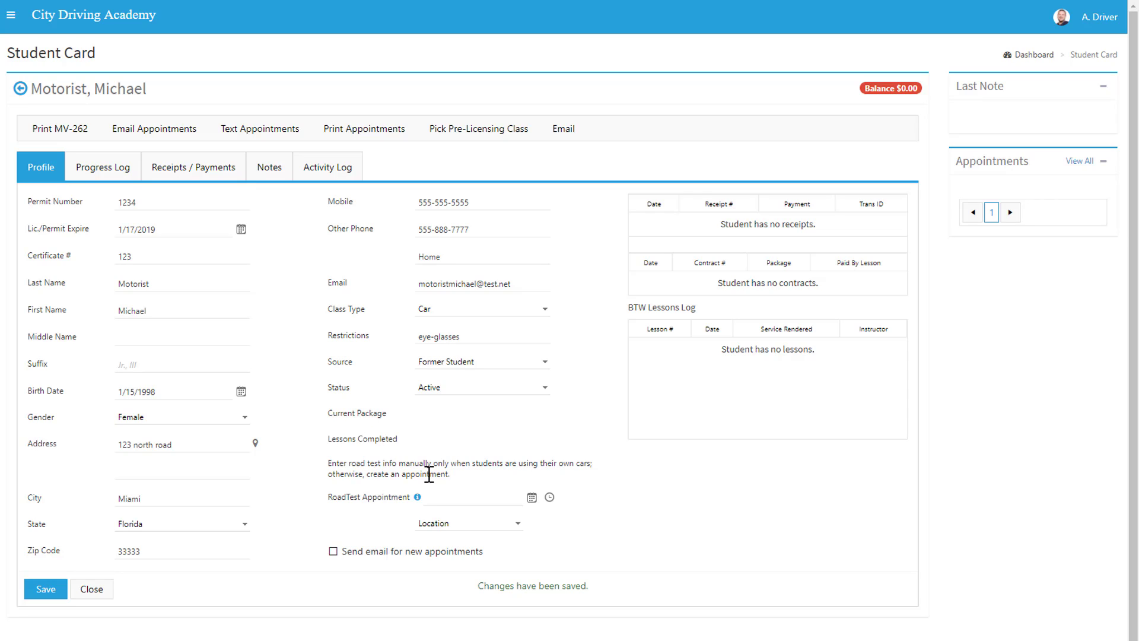
pyautogui.moveTo(451, 479)
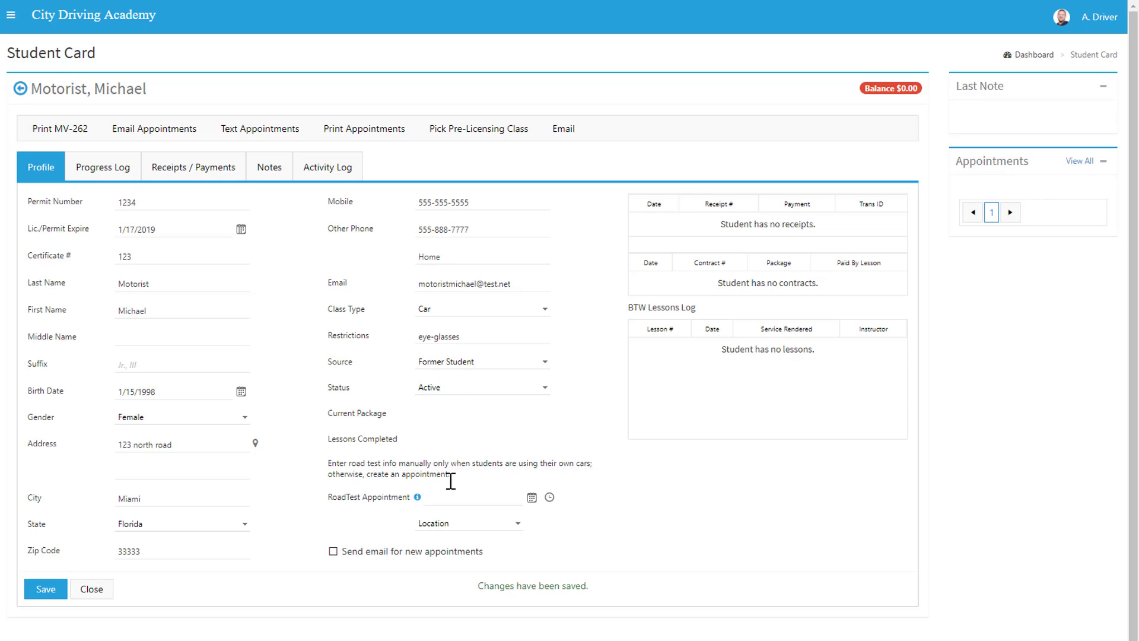
# Schedule the road test for 6/14/2018 12:00 AM at Riverdale Auto.
pyautogui.click(477, 497)
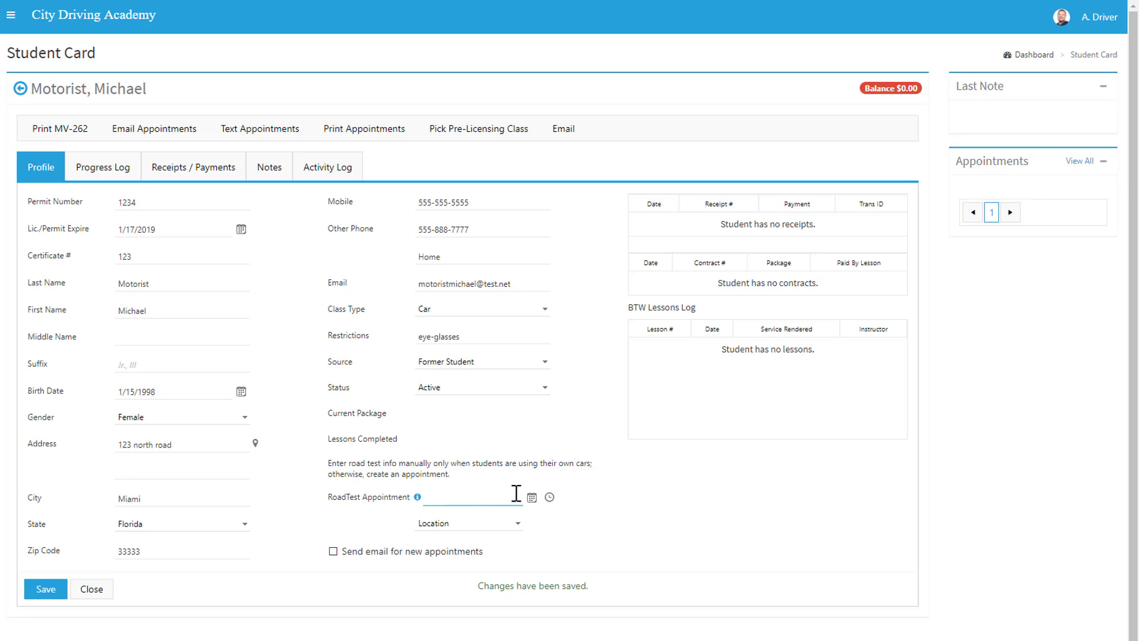
pyautogui.click(531, 498)
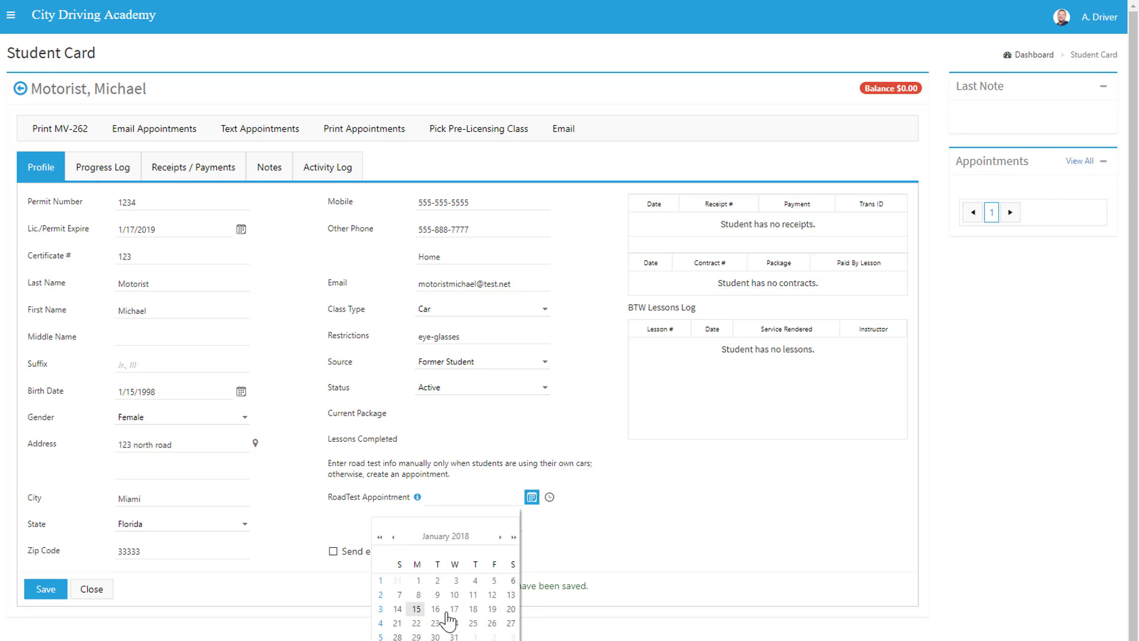
pyautogui.click(418, 624)
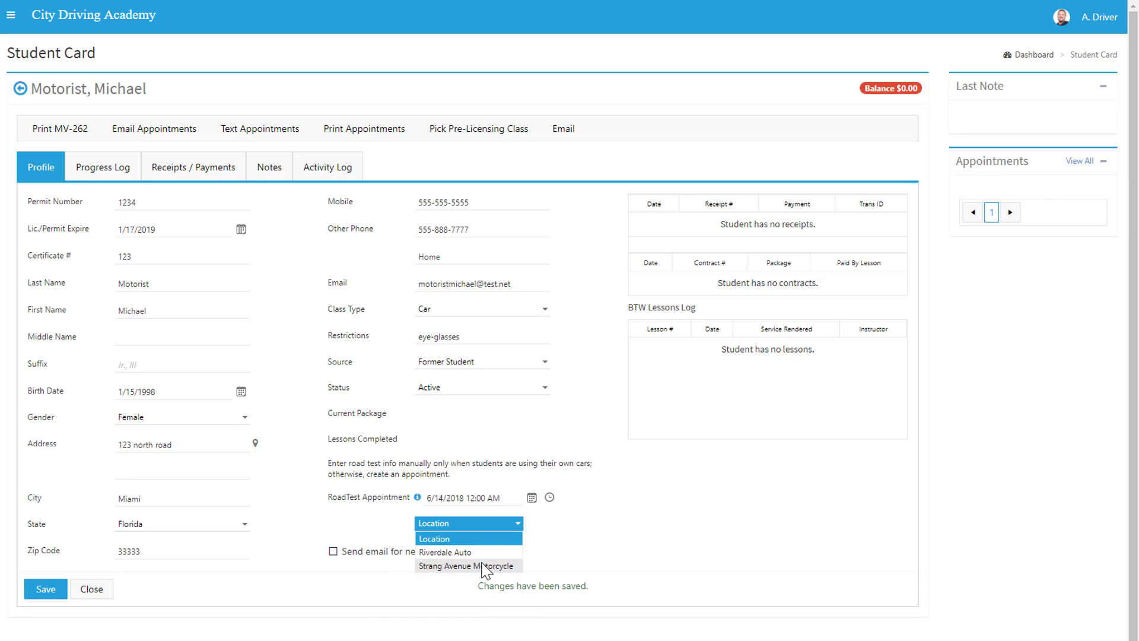
pyautogui.click(446, 552)
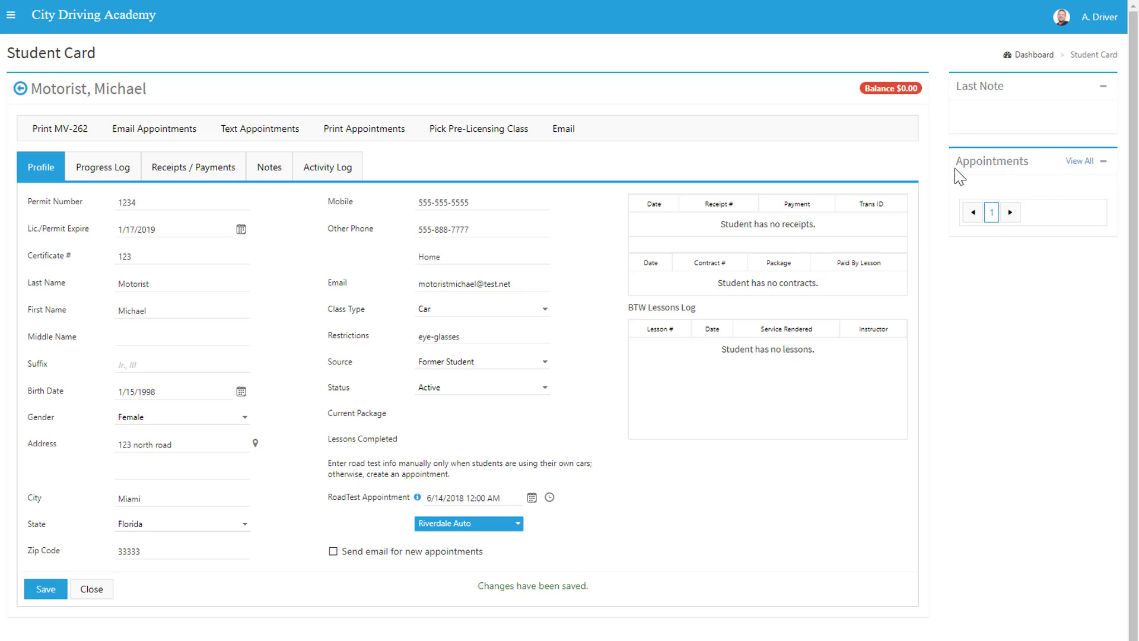
pyautogui.moveTo(61, 625)
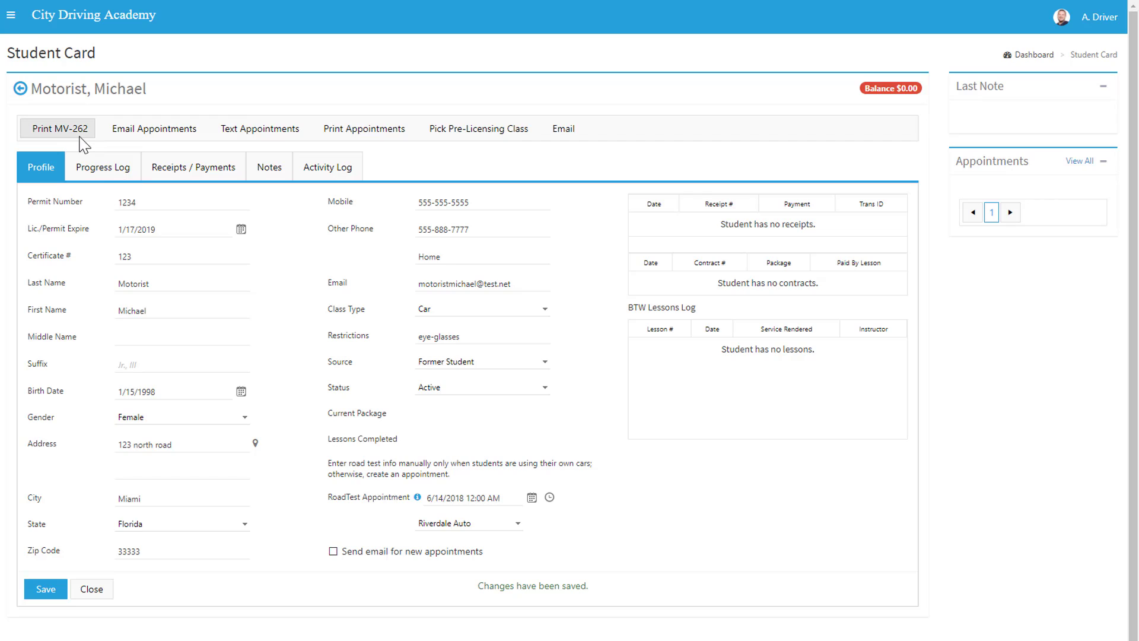
pyautogui.moveTo(614, 216)
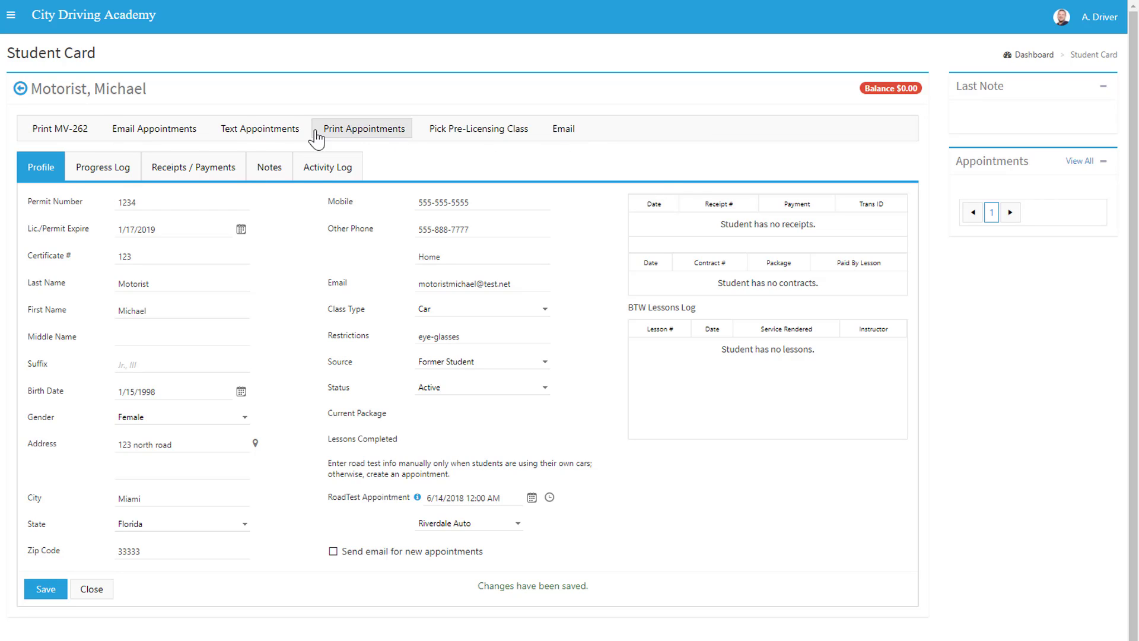
pyautogui.moveTo(484, 133)
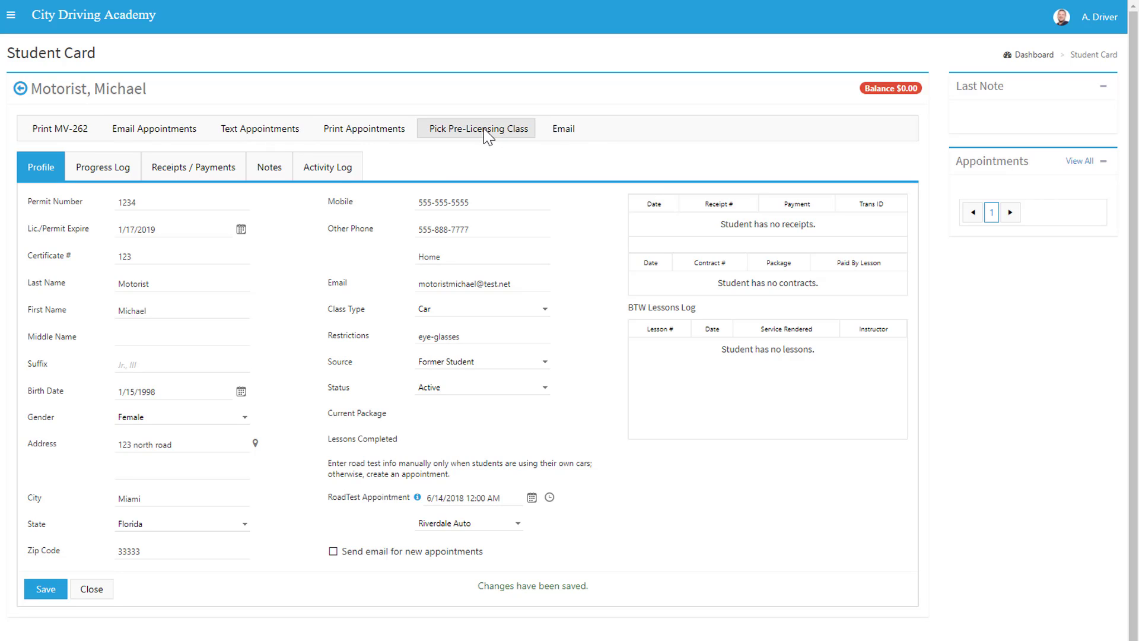
pyautogui.moveTo(287, 181)
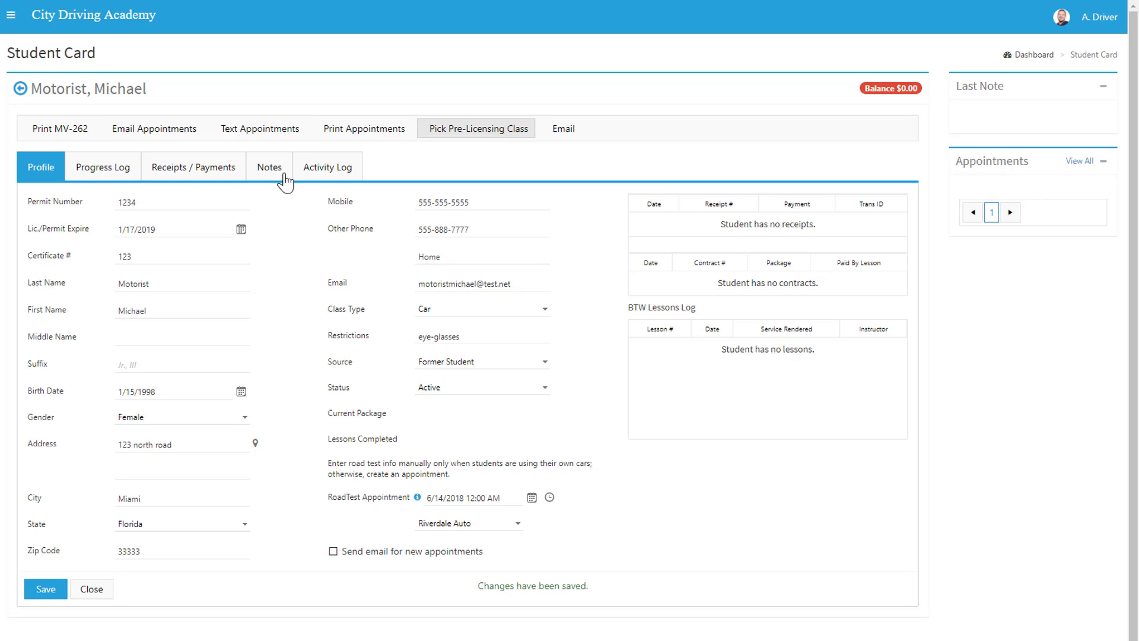
# View Michael's empty Progress Log and Receipts / Payments sections.
pyautogui.click(102, 166)
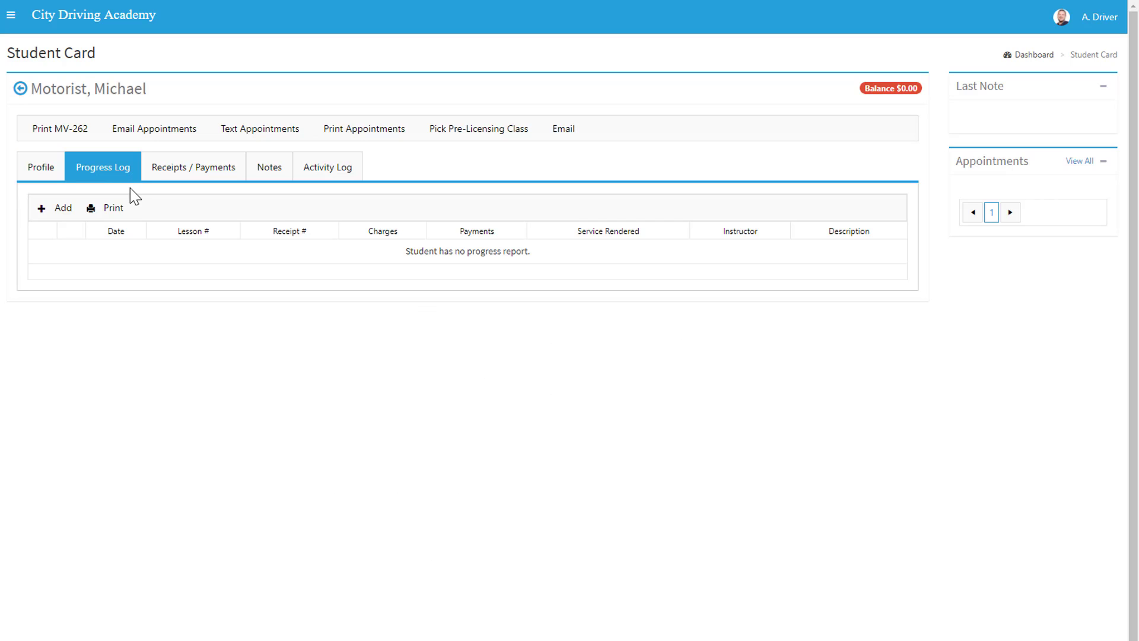
pyautogui.click(193, 166)
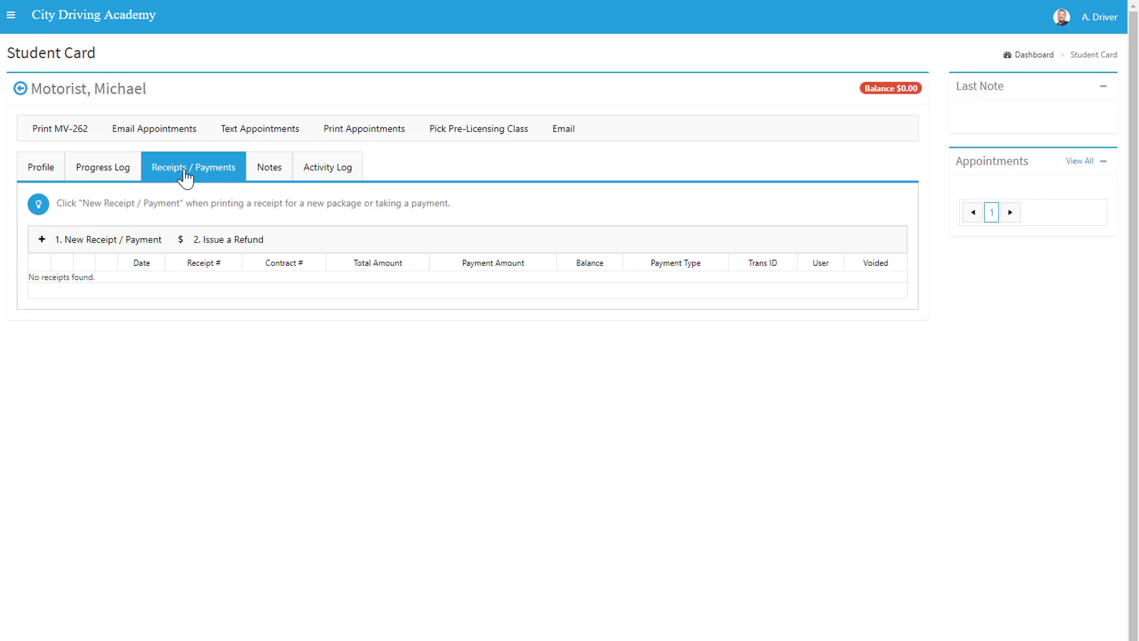
# Create and save receipt 2003 for Package 1 totalling 135.00, leaving a $135.00 balance.
pyautogui.click(105, 240)
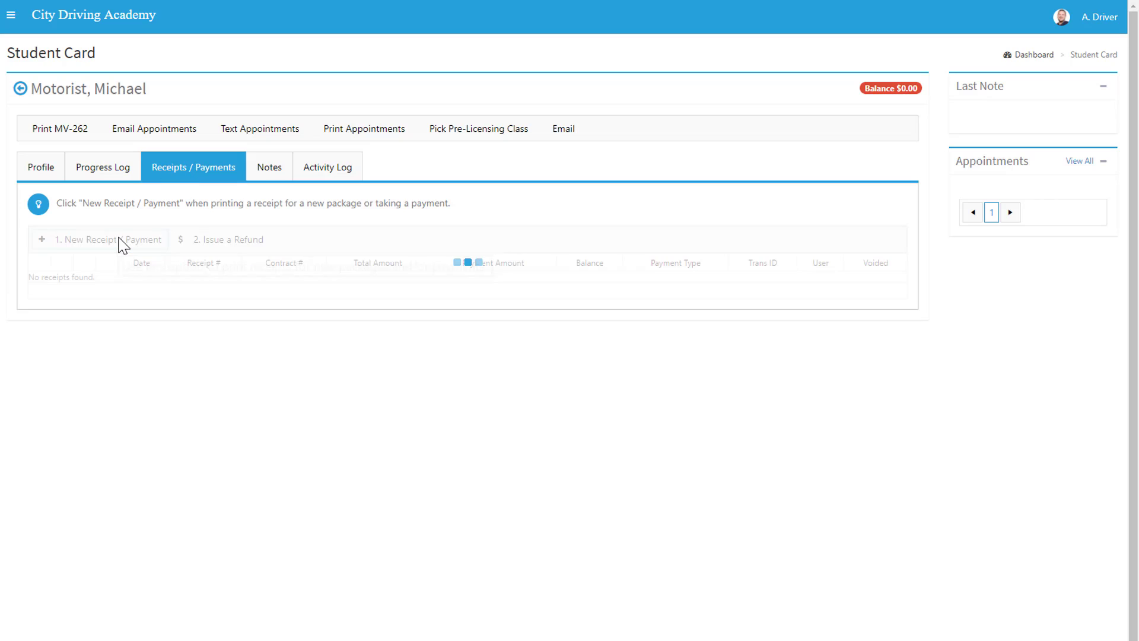
pyautogui.click(106, 239)
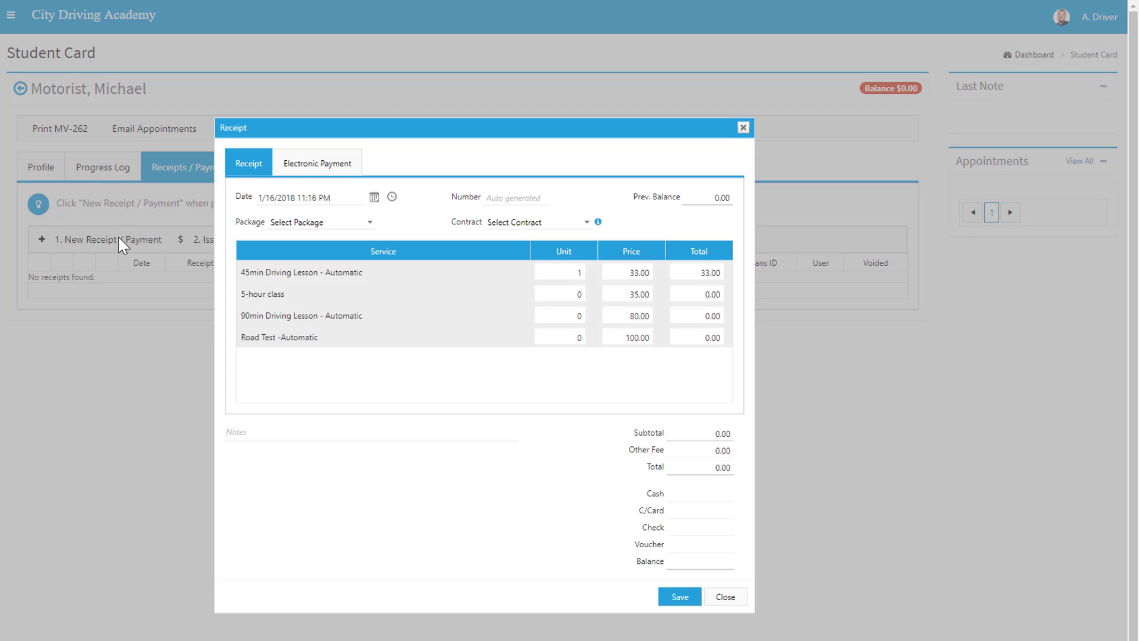
pyautogui.click(320, 222)
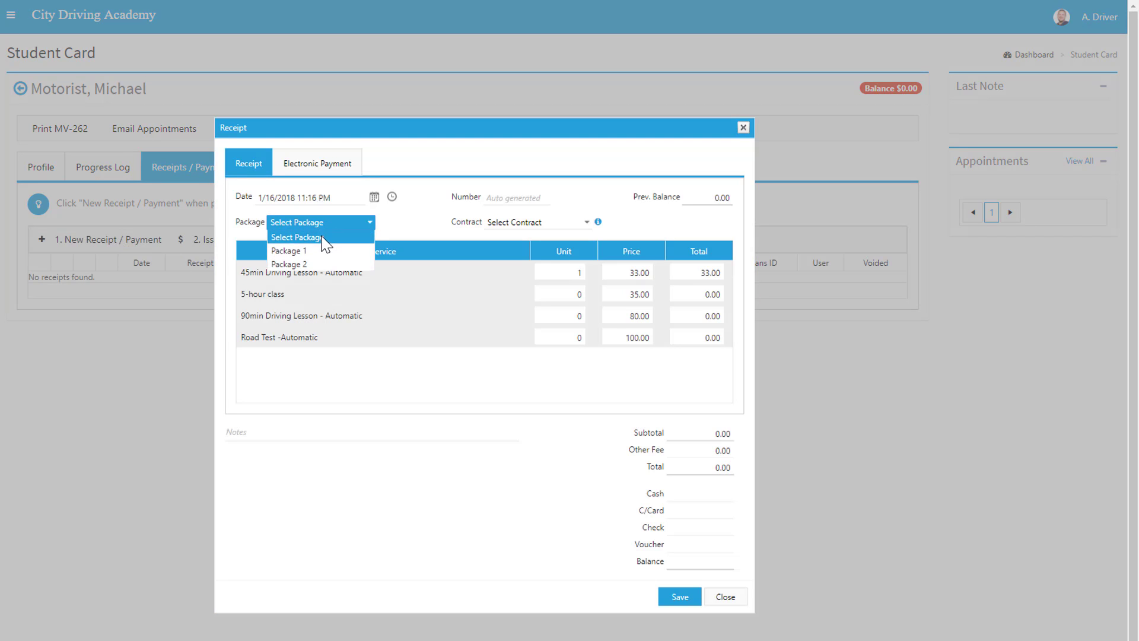
pyautogui.click(743, 129)
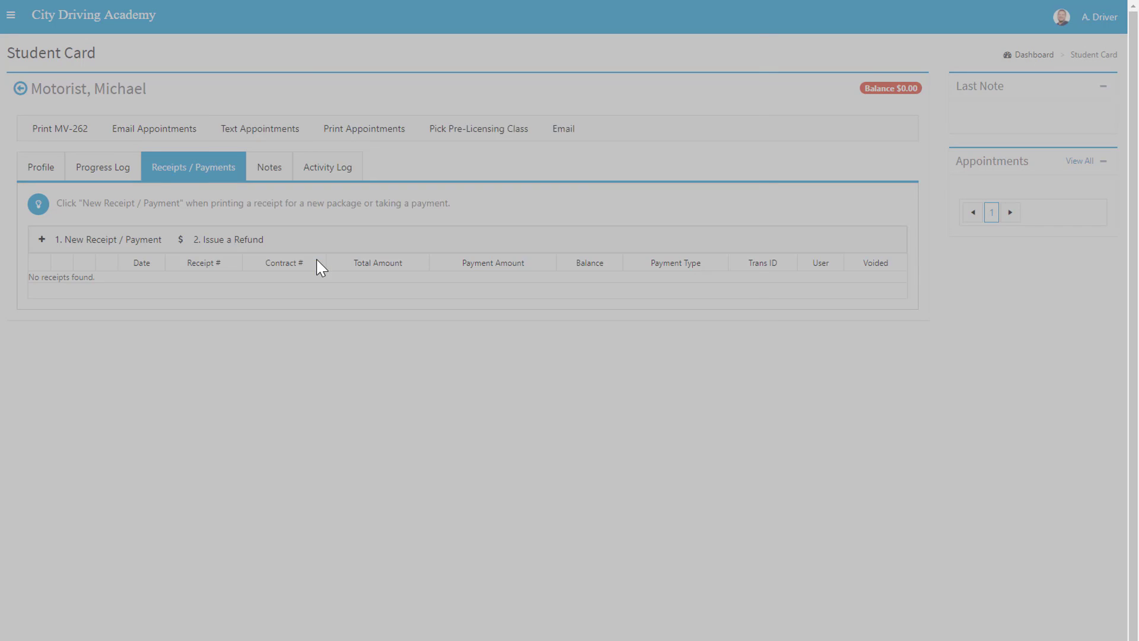
pyautogui.click(103, 240)
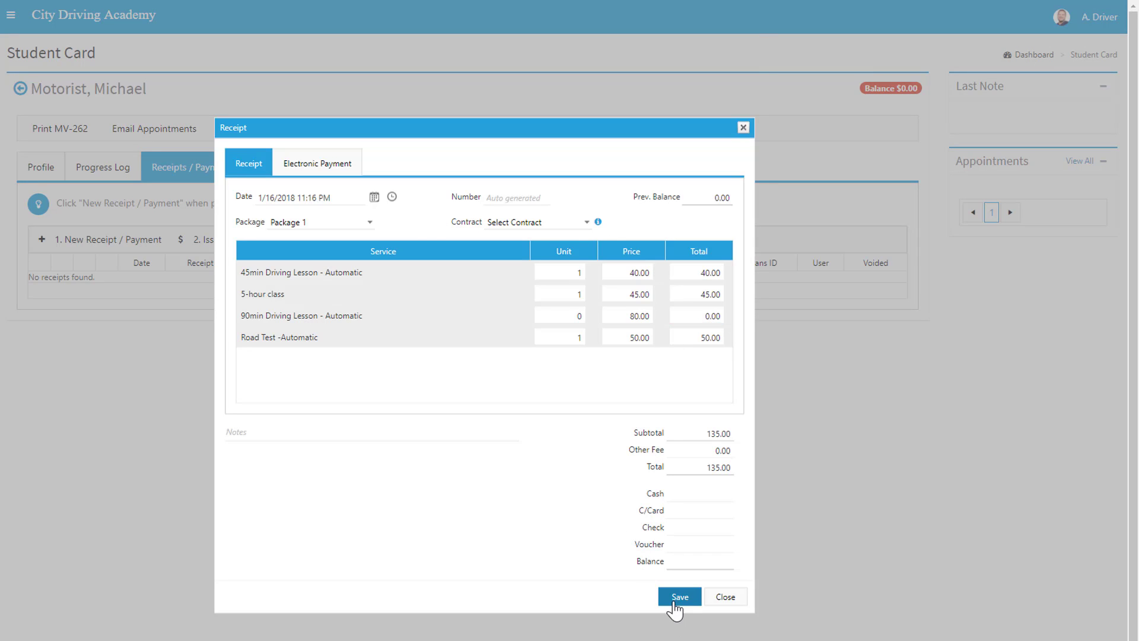
pyautogui.click(679, 596)
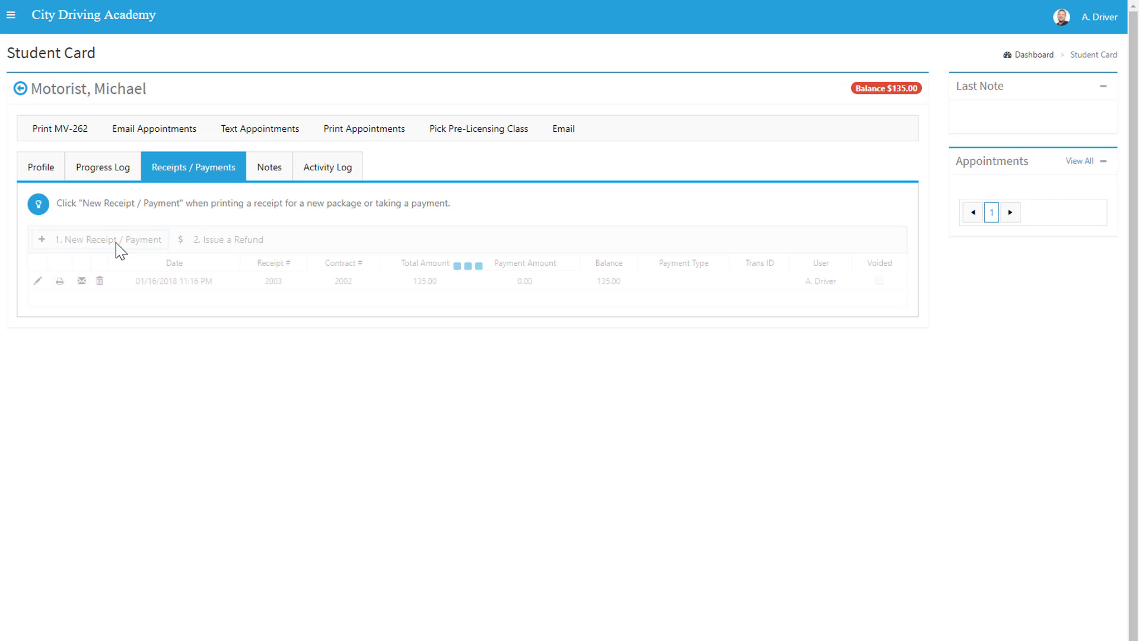
pyautogui.moveTo(180, 286)
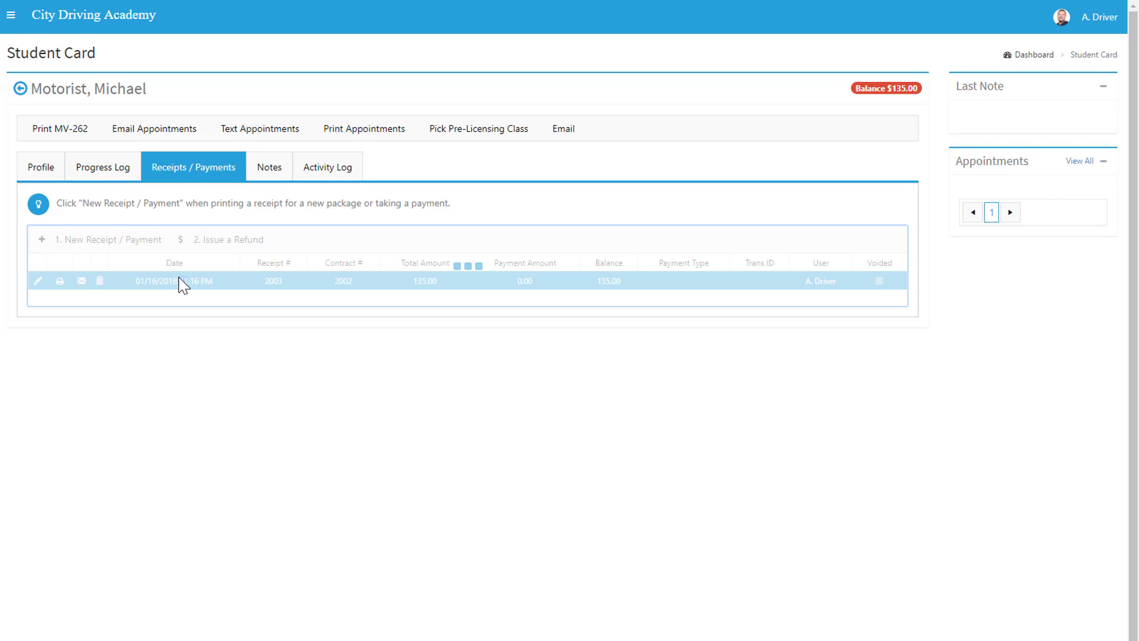
# Record a 135 cash payment on receipt 2003, bringing the balance to $0.00.
pyautogui.click(38, 282)
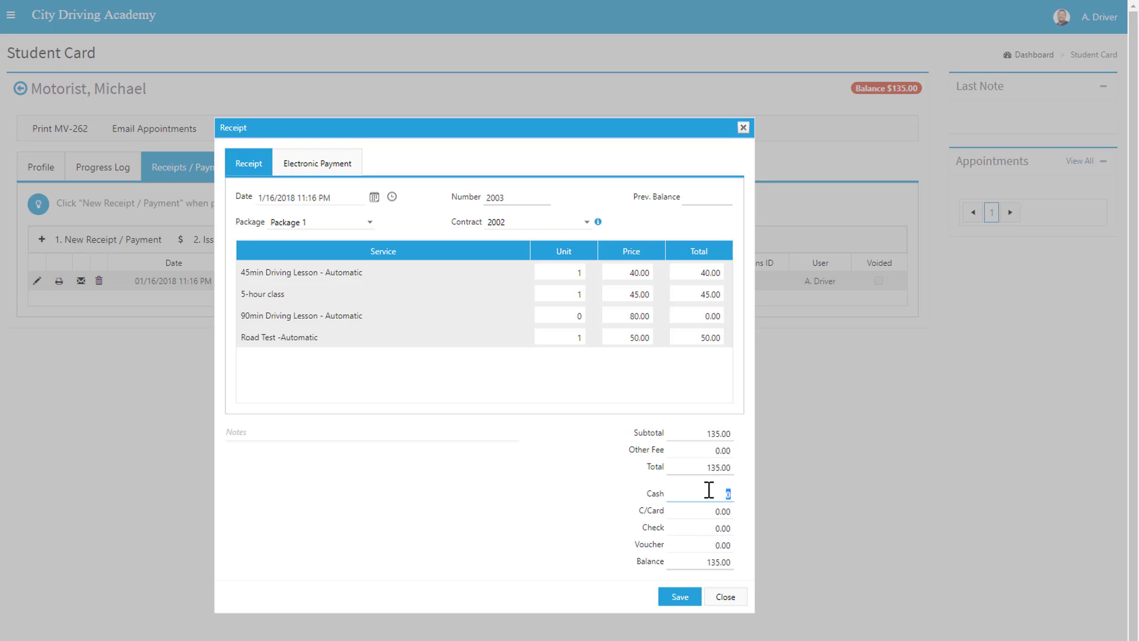
pyautogui.write('135')
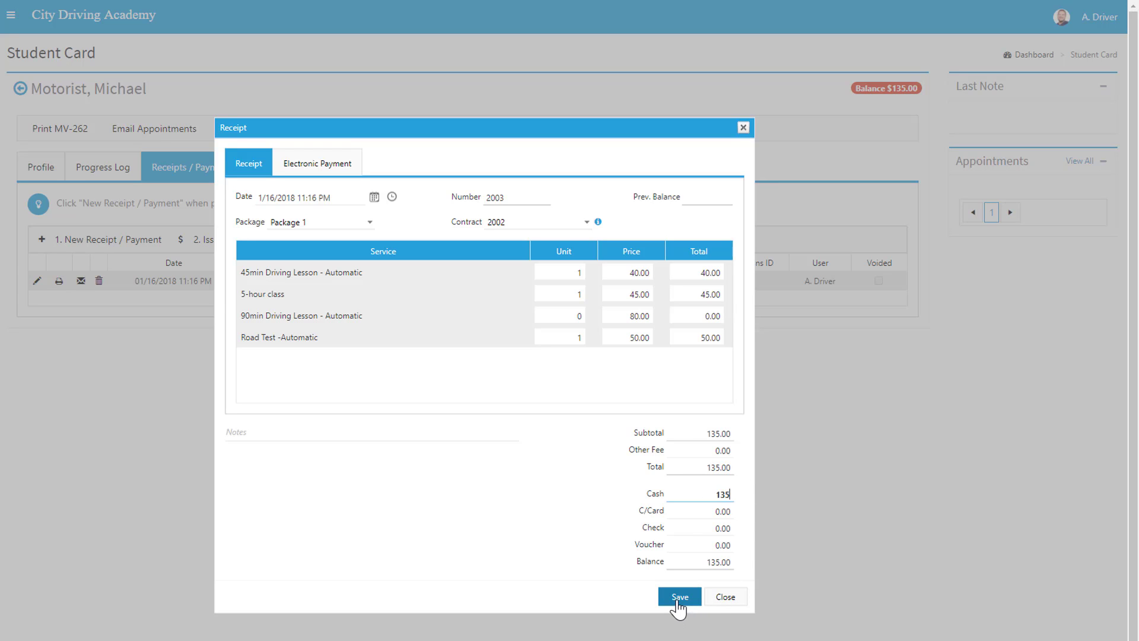
pyautogui.click(679, 595)
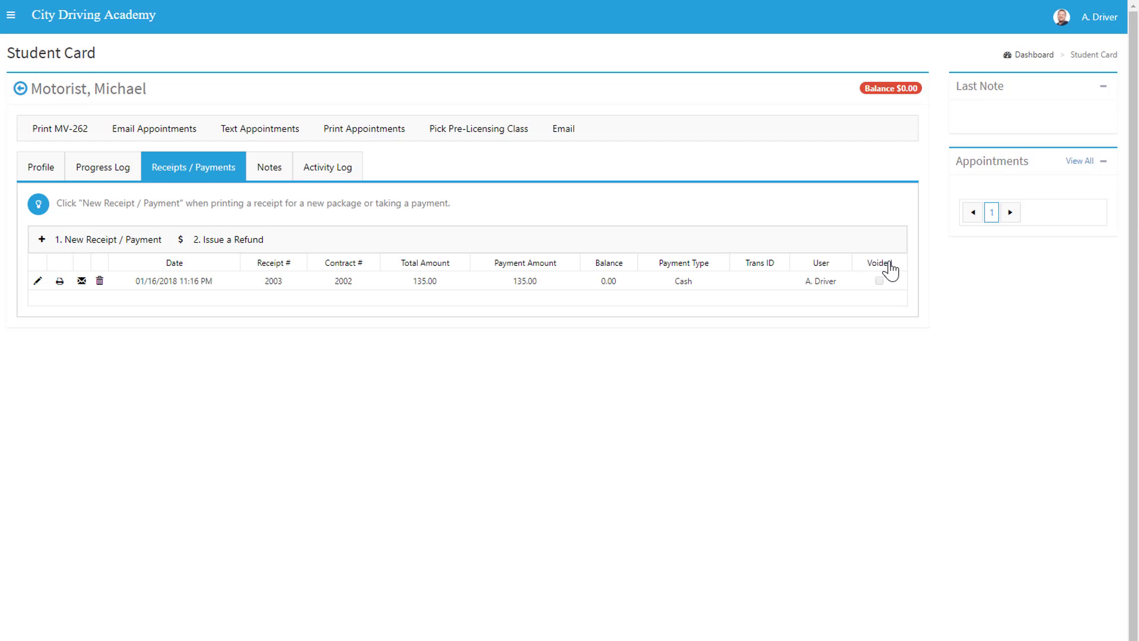
pyautogui.moveTo(230, 161)
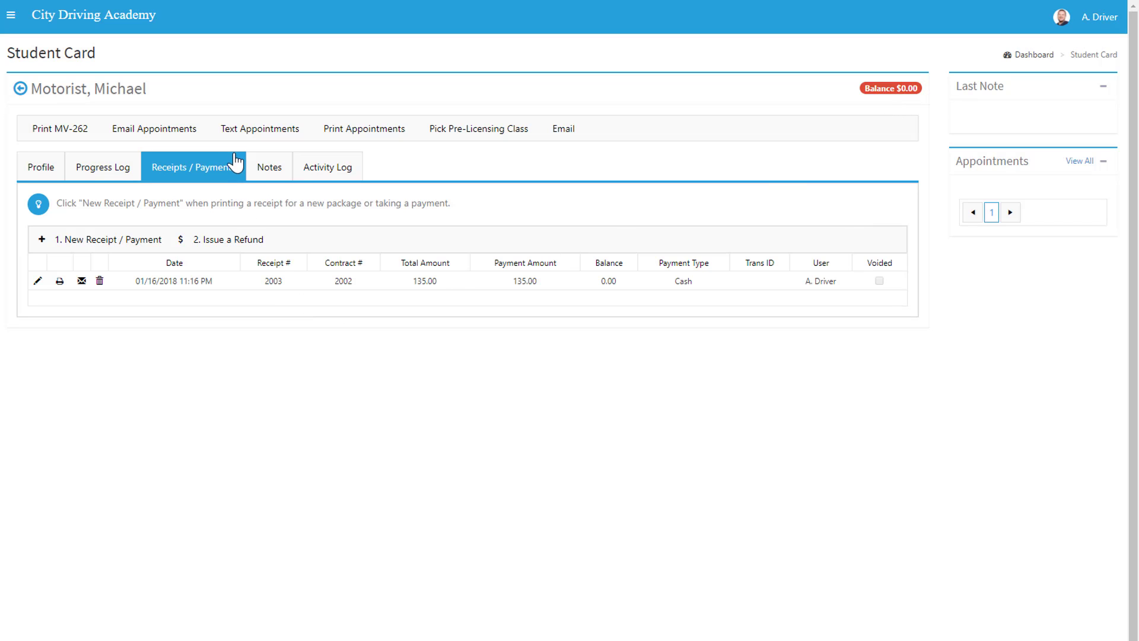
# Review Michael's notes, then his activity log listing student and receipt 2003 entries.
pyautogui.click(269, 166)
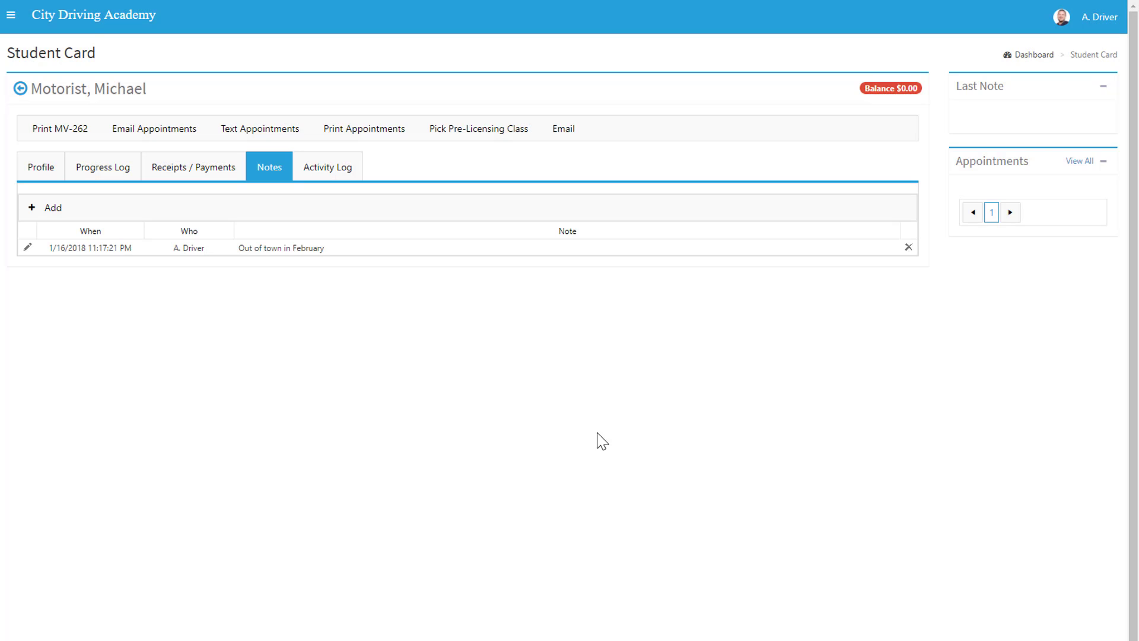
pyautogui.click(328, 166)
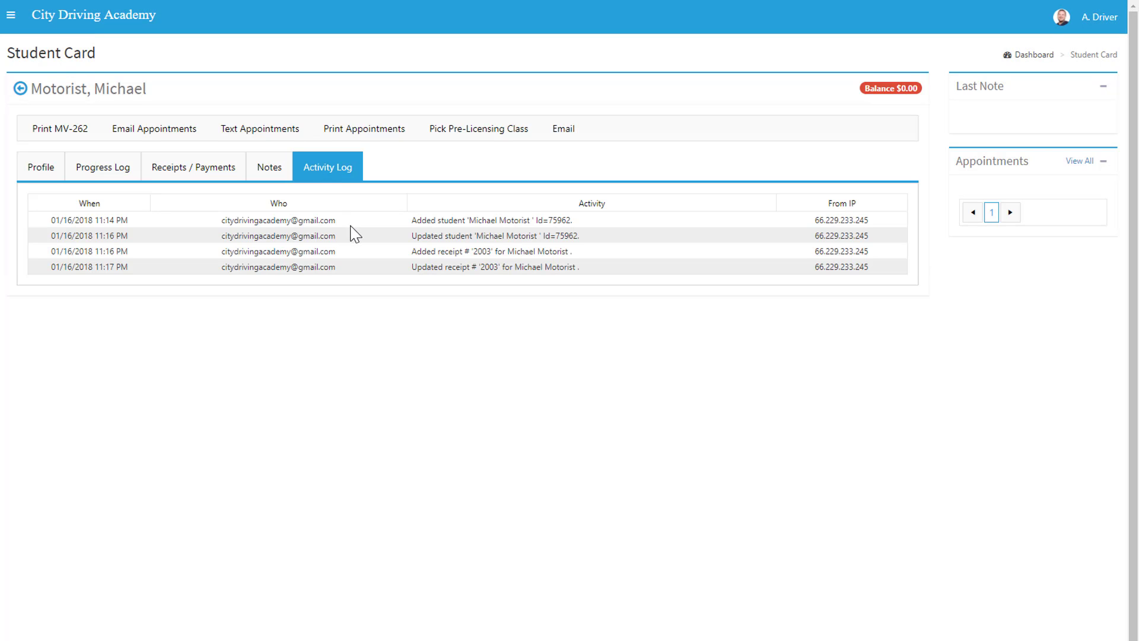
pyautogui.moveTo(357, 304)
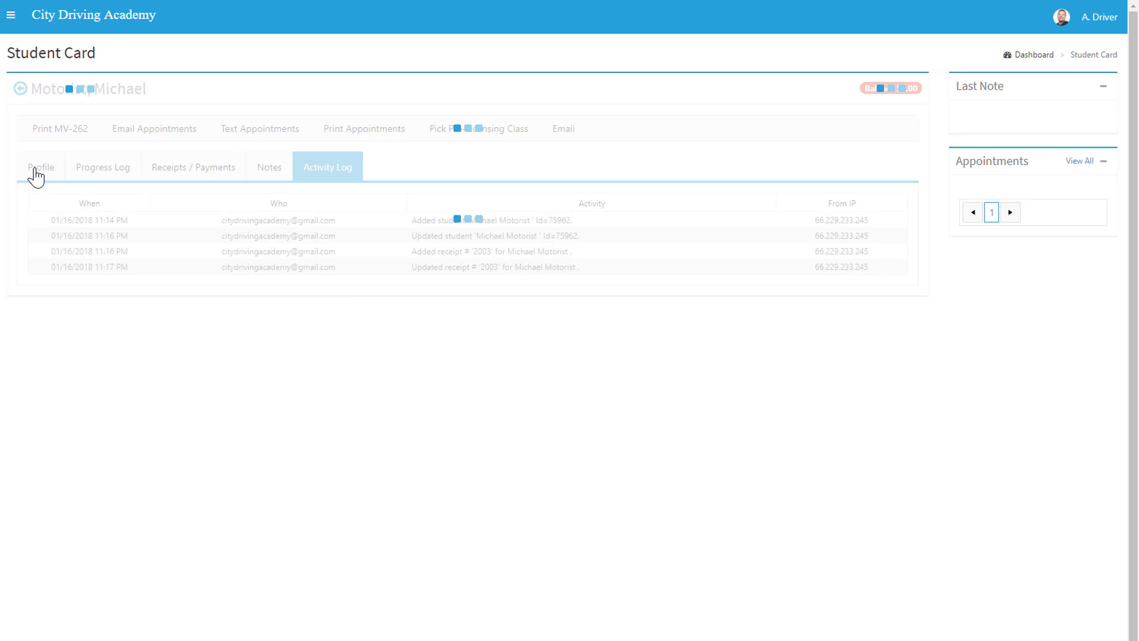
pyautogui.click(40, 166)
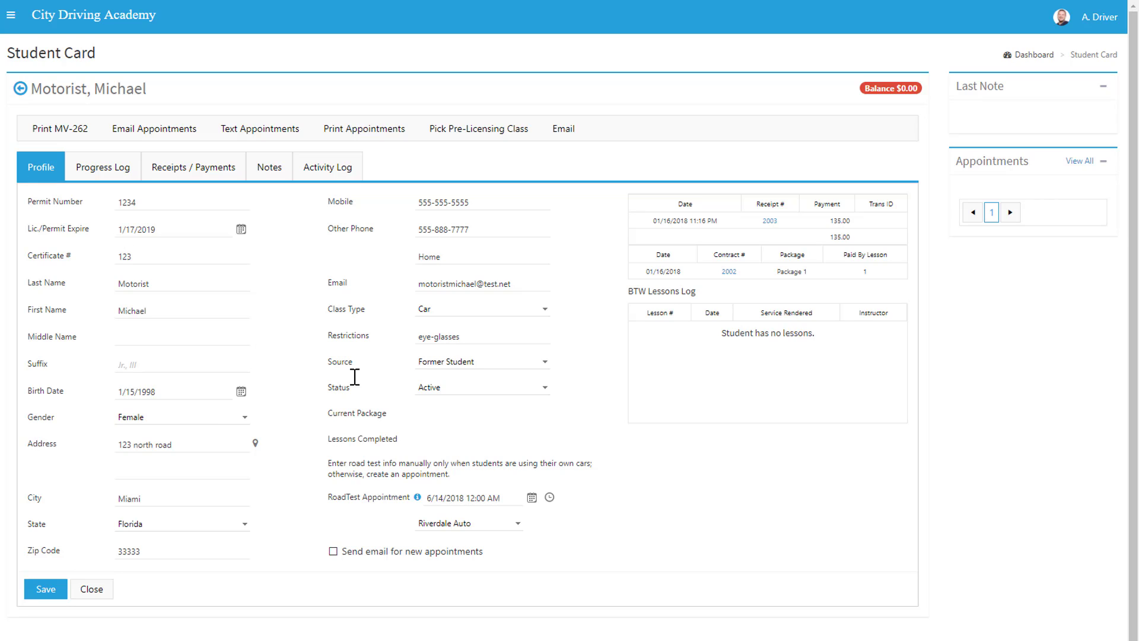
pyautogui.moveTo(777, 275)
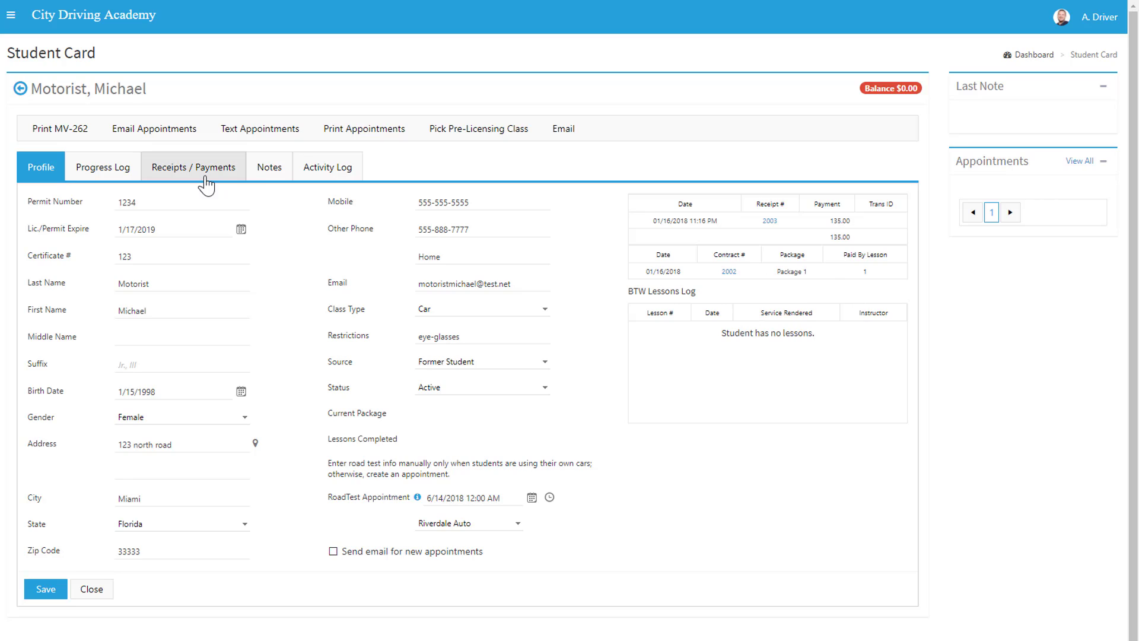
# Begin a refund dated January 18 from Receipts / Payments, then cancel it without saving.
pyautogui.click(192, 166)
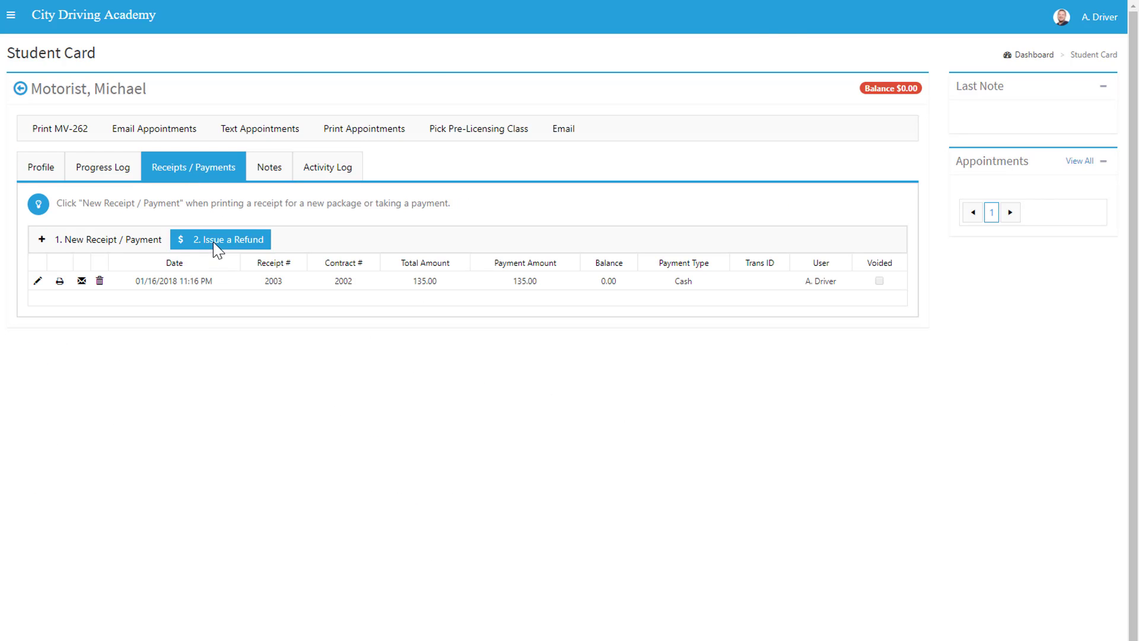
pyautogui.click(221, 240)
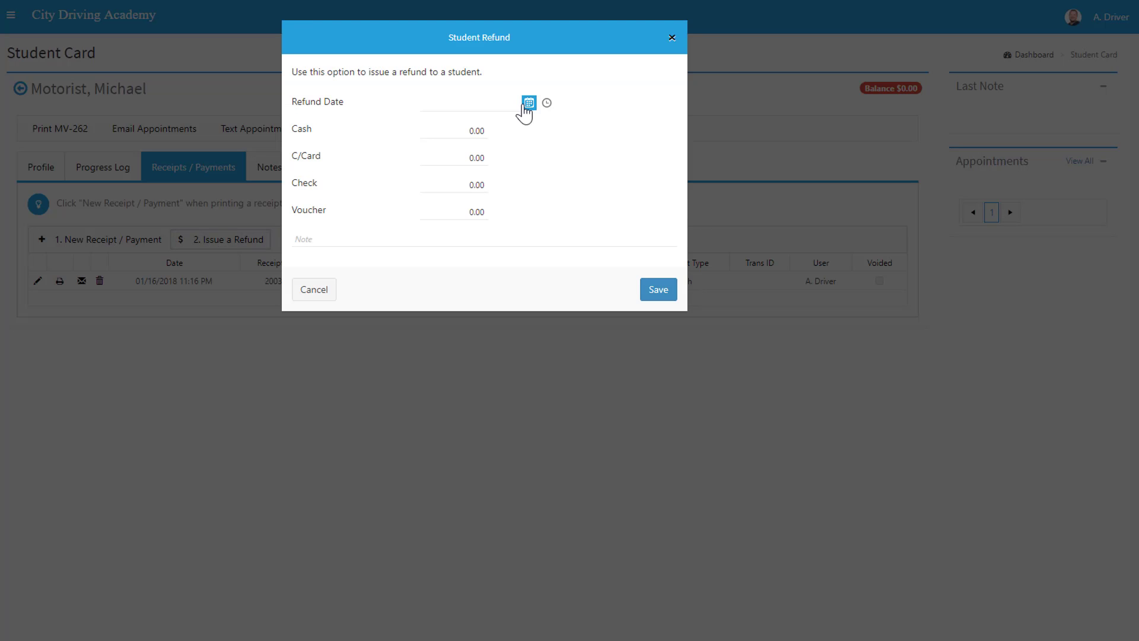
pyautogui.click(530, 102)
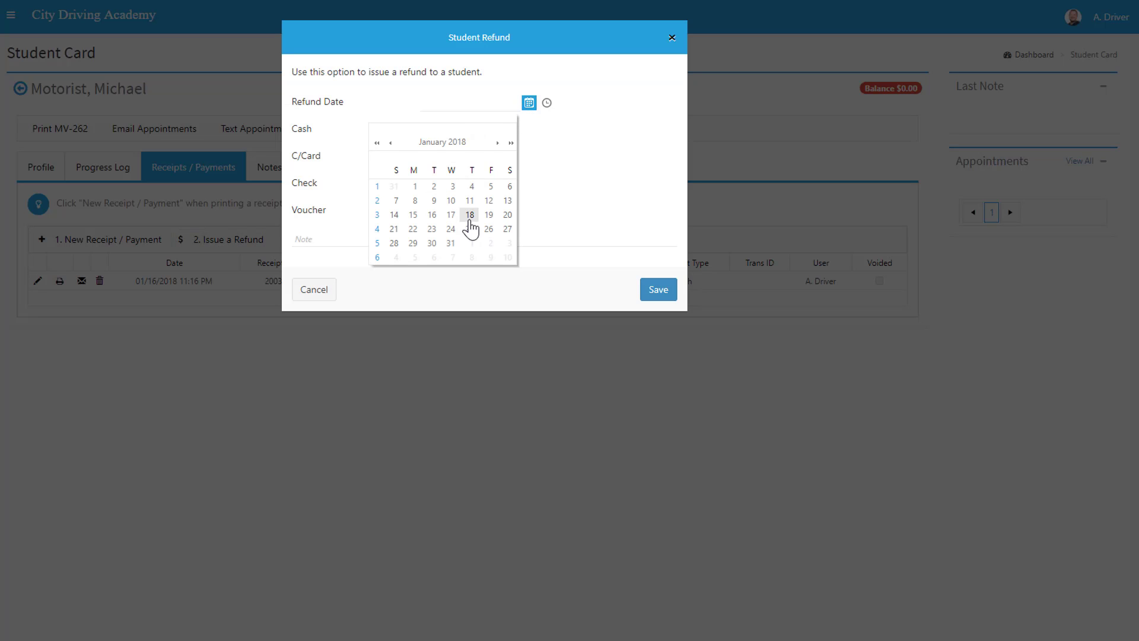
pyautogui.click(469, 215)
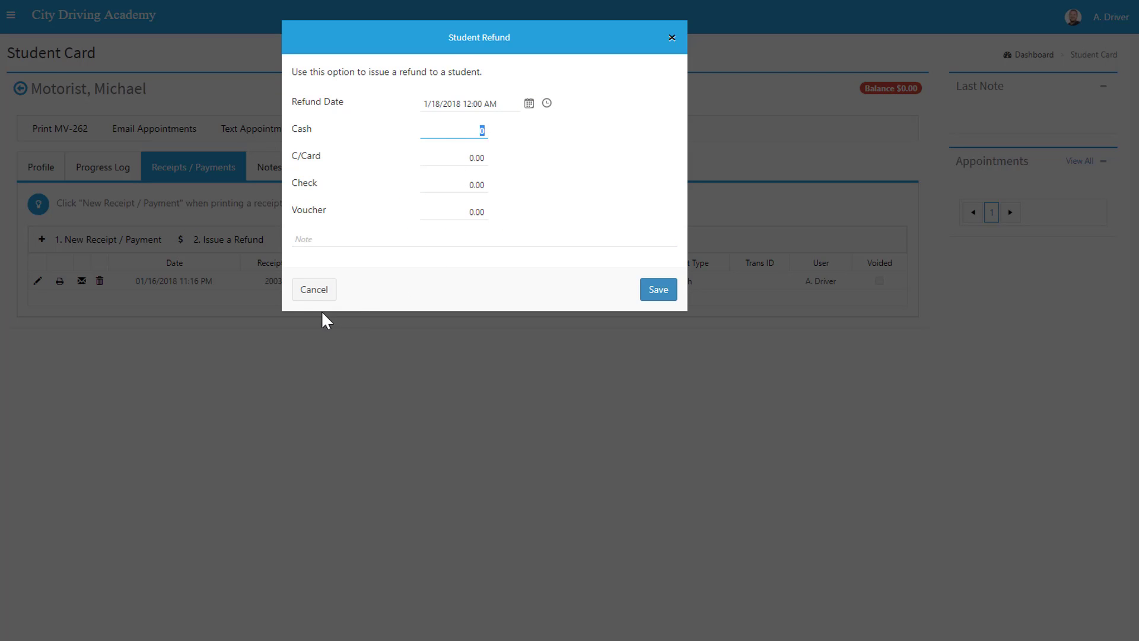
pyautogui.click(313, 290)
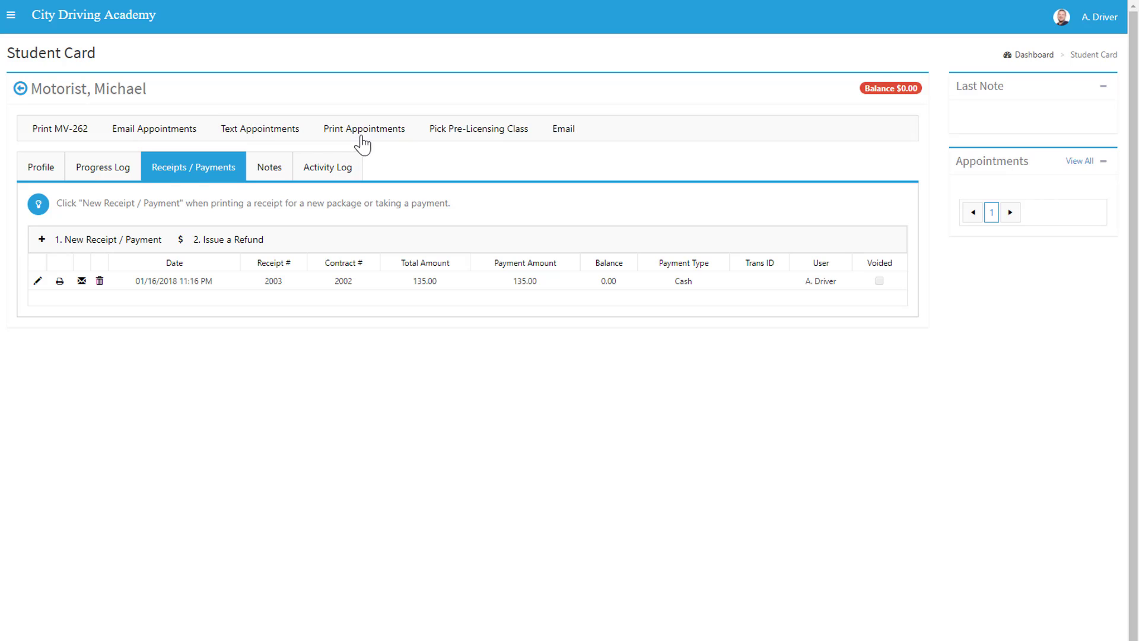
pyautogui.click(363, 128)
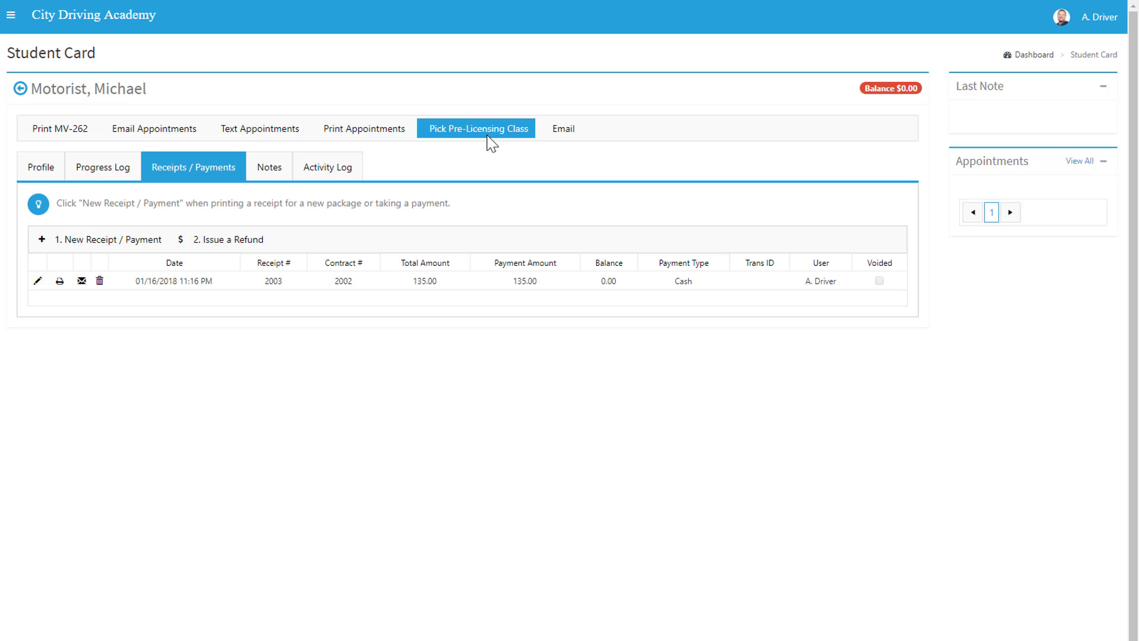
pyautogui.click(477, 128)
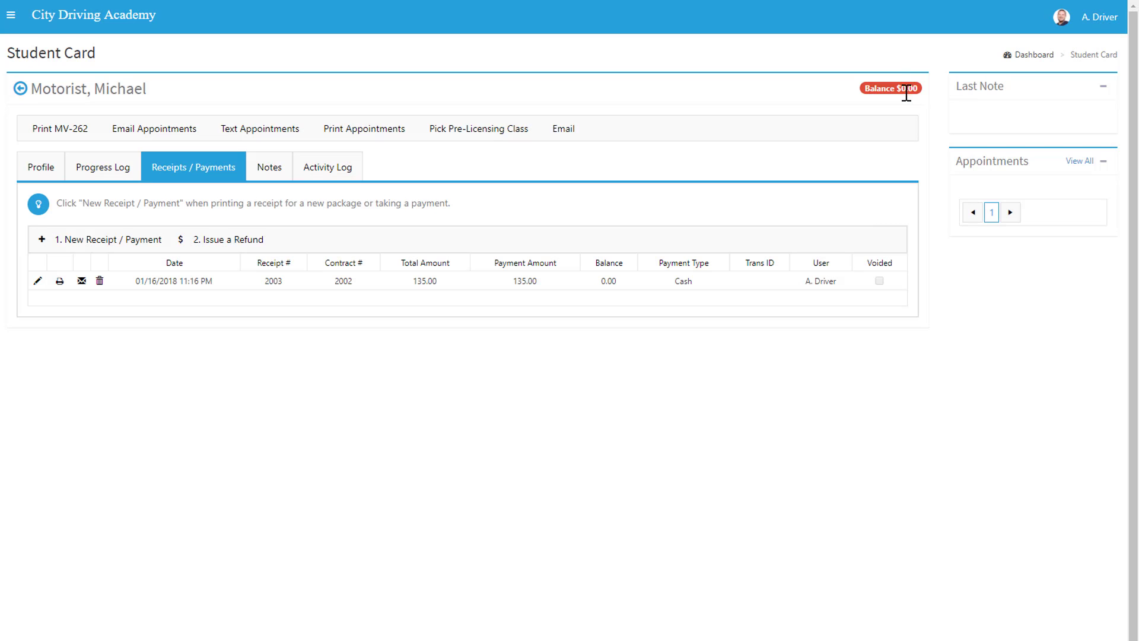
pyautogui.click(562, 128)
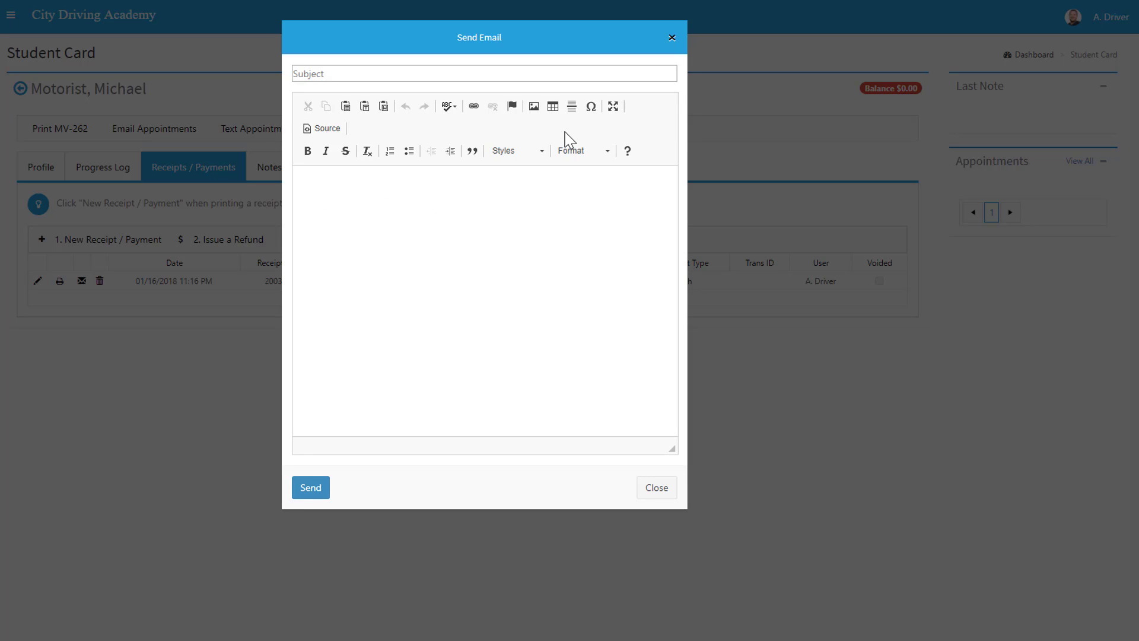
pyautogui.click(658, 486)
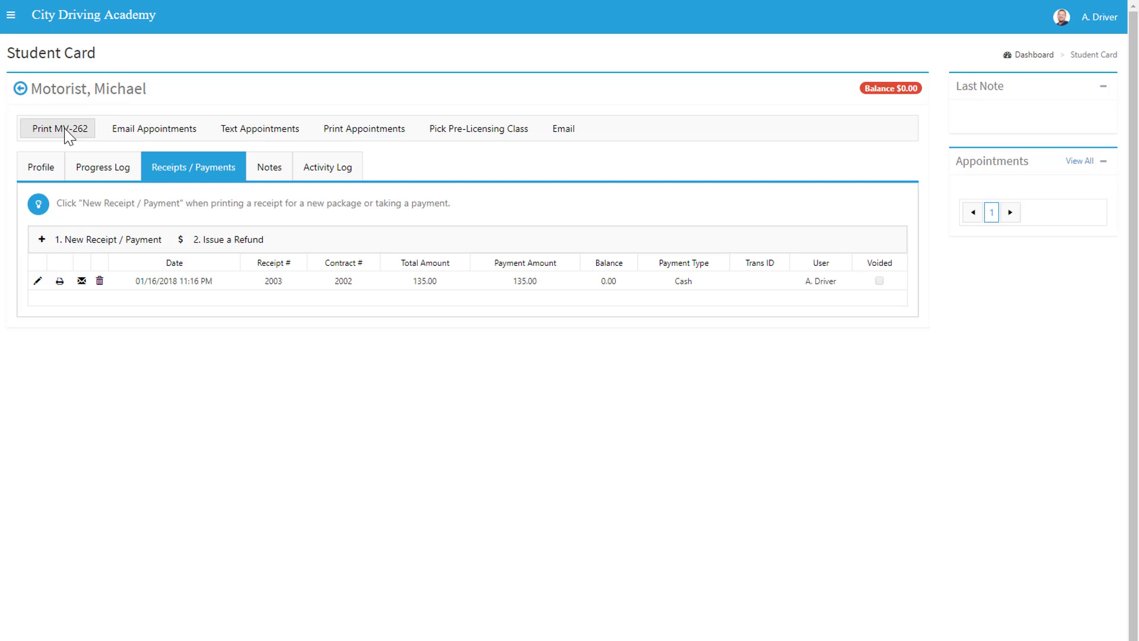
pyautogui.click(57, 128)
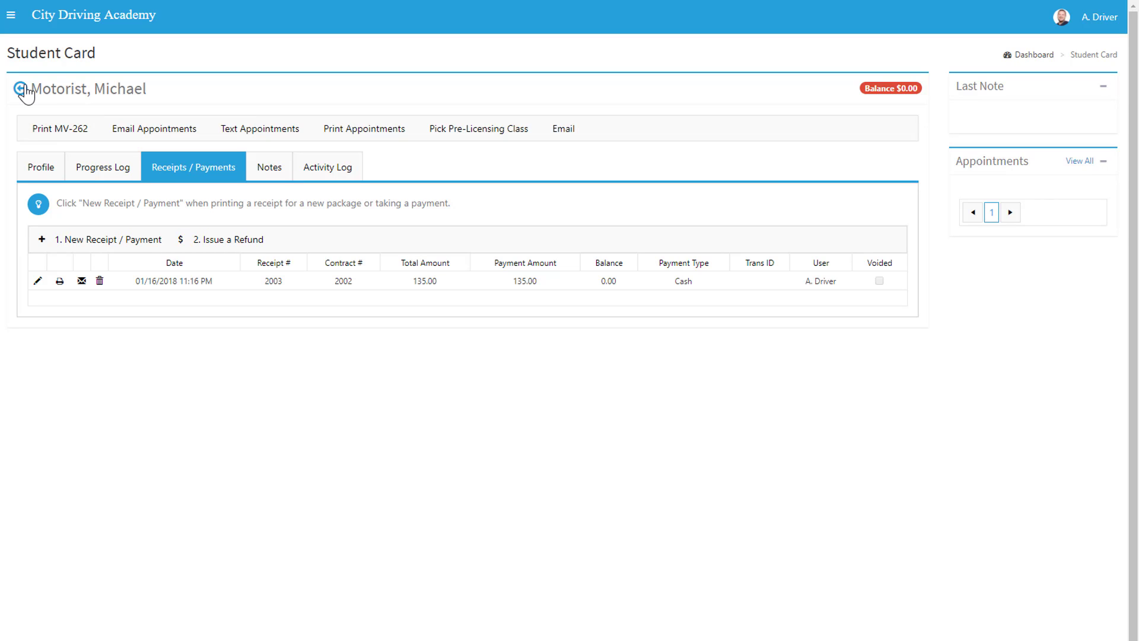
# Return to the Students list and filter Status Type to Active, showing Motorist and Sample.
pyautogui.click(20, 90)
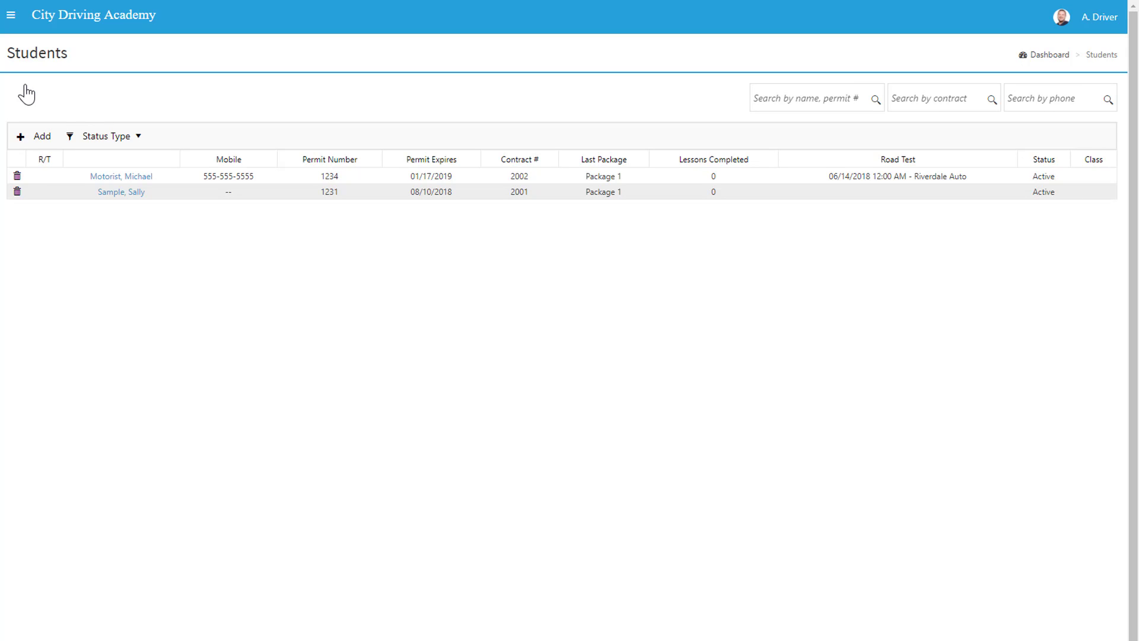
pyautogui.click(107, 136)
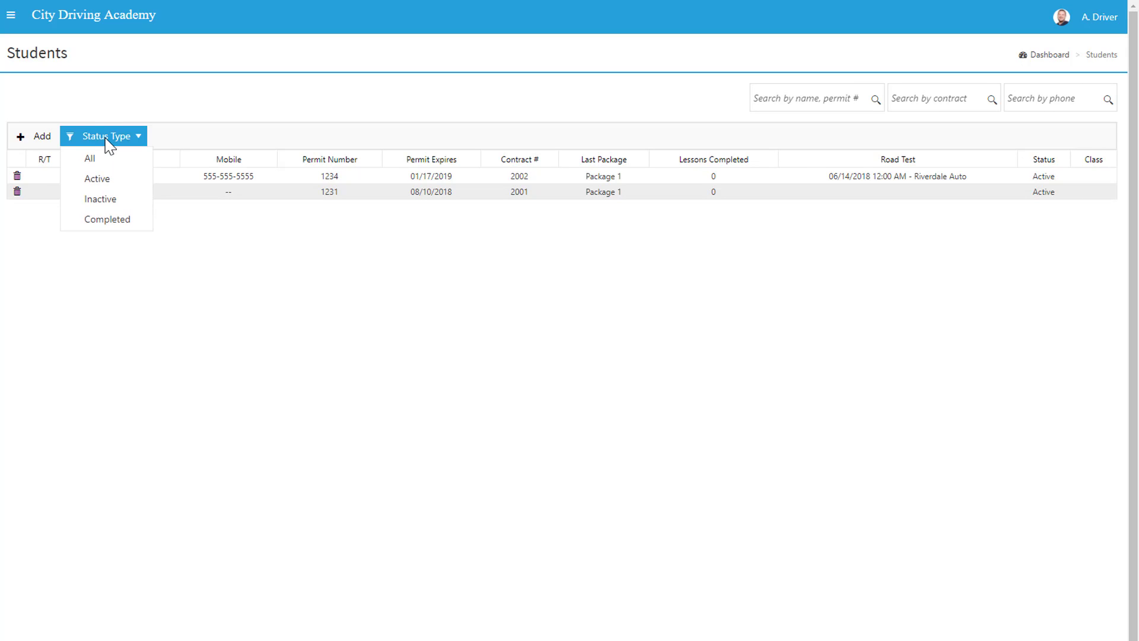
pyautogui.moveTo(125, 197)
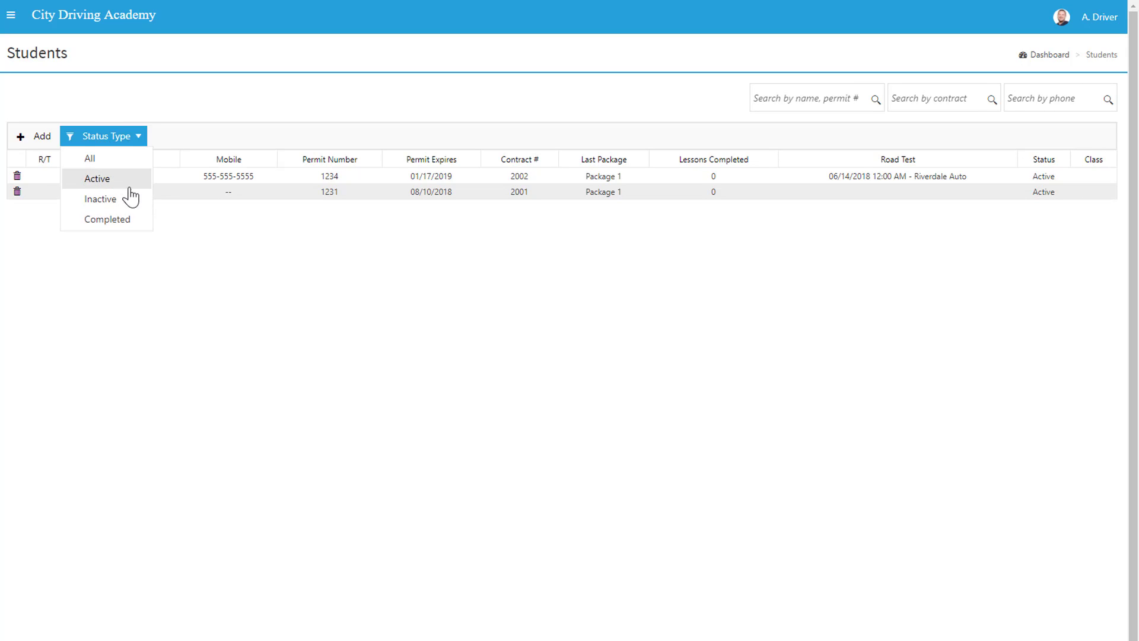
pyautogui.click(95, 178)
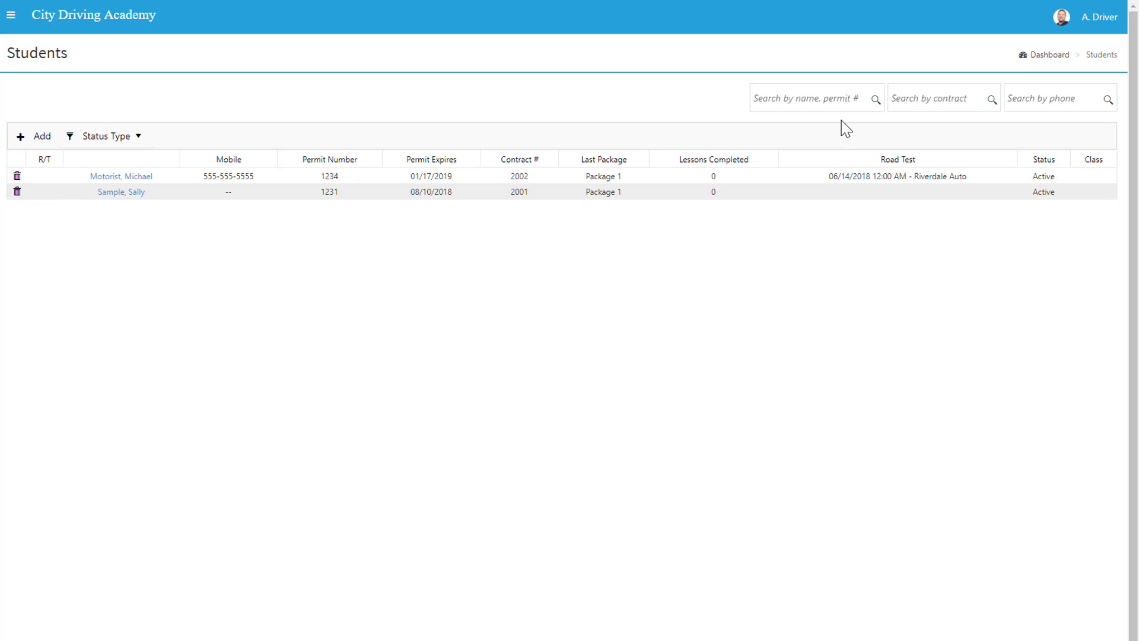